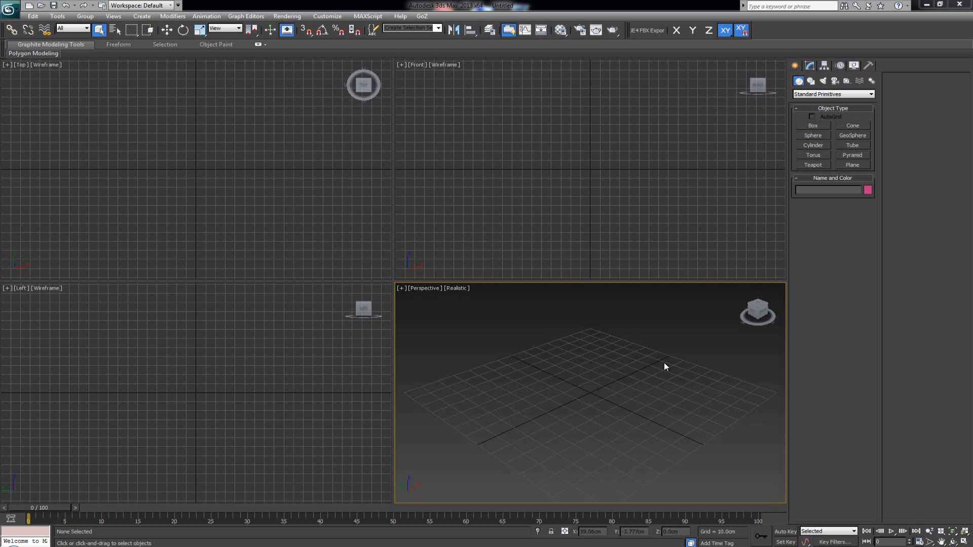
mouse_move(520, 335)
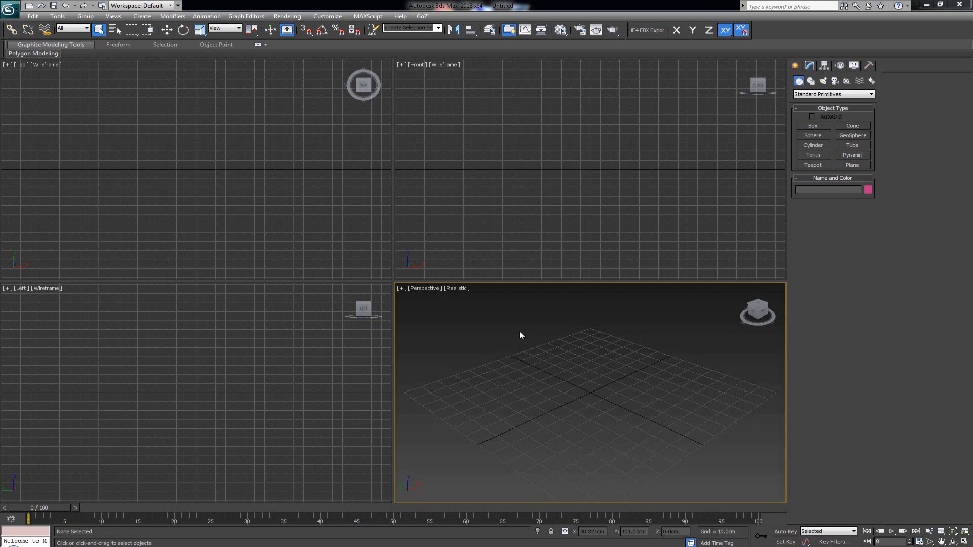
mouse_move(457, 321)
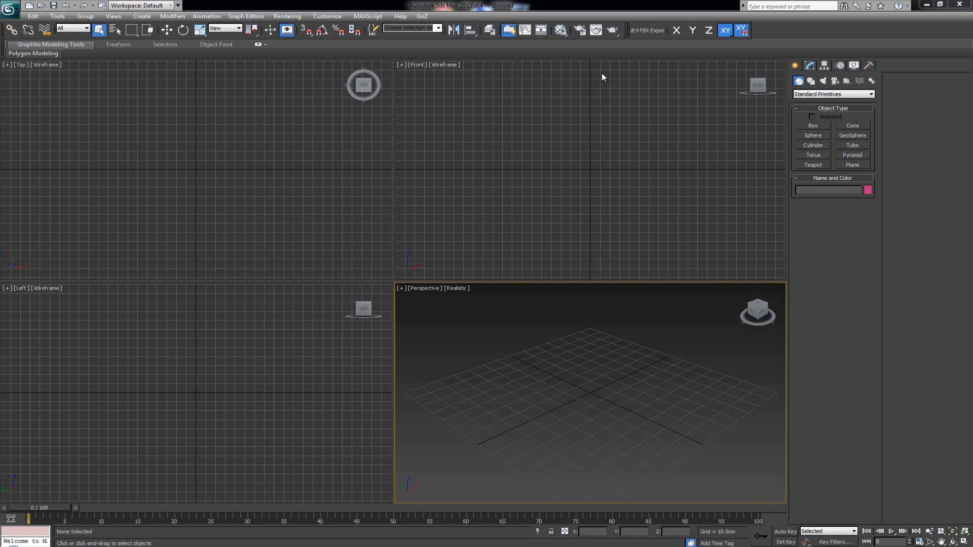
mouse_move(582, 33)
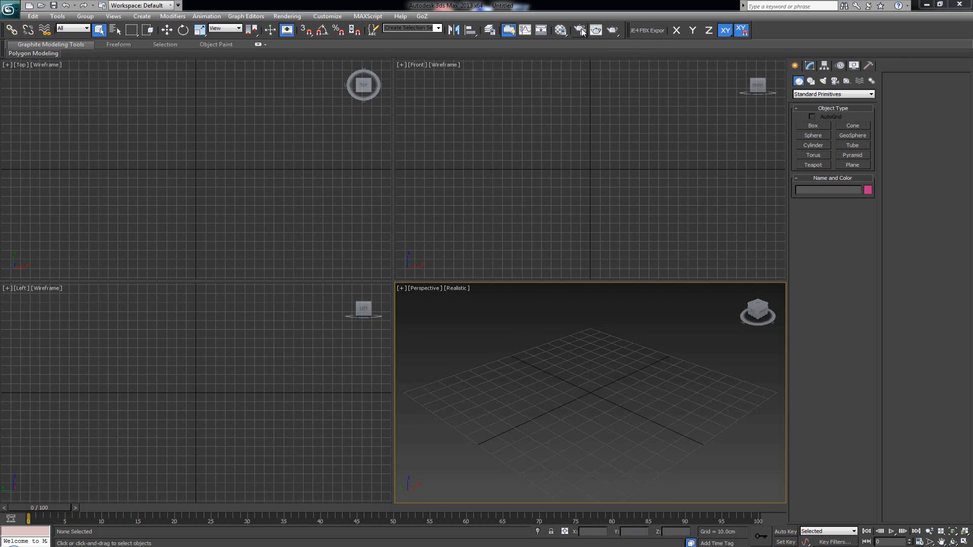
Open Render Setup and expand Assign Renderer to show V-Ray Adv 2.40.03 as production renderer.
left_click(578, 30)
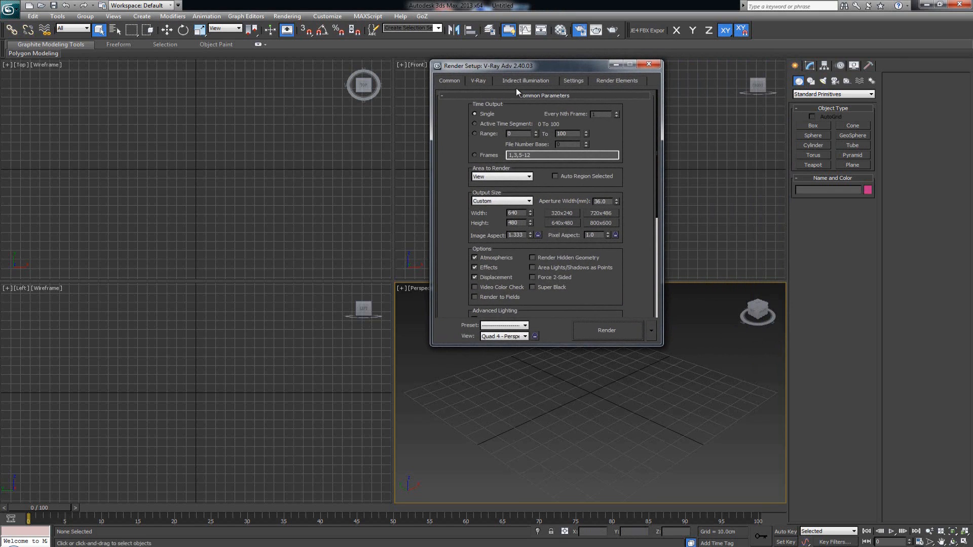
mouse_move(648, 155)
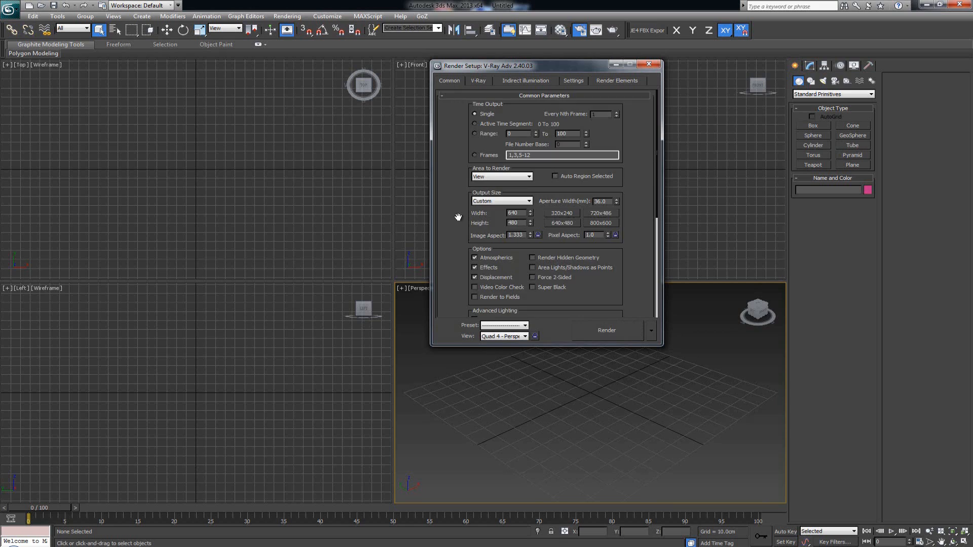
scroll("down", 3)
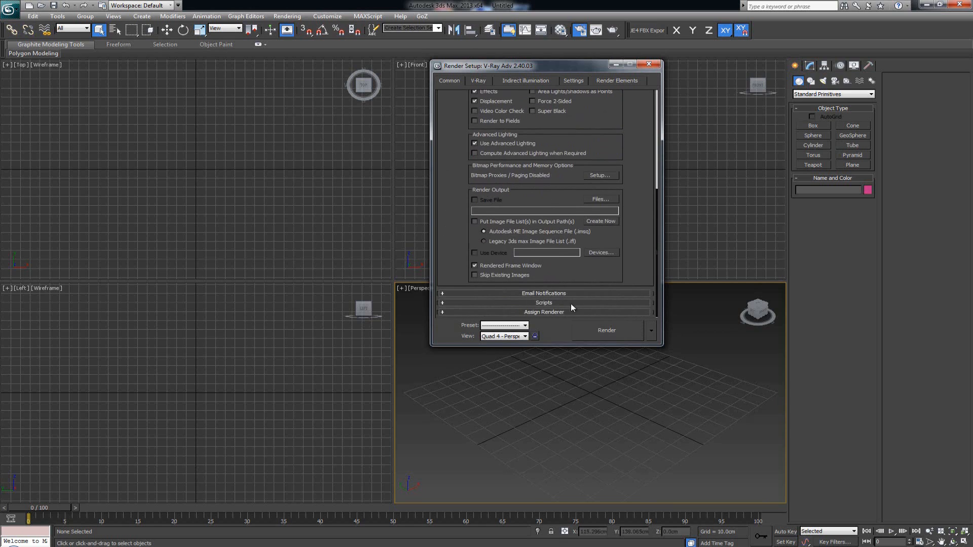
mouse_move(543, 318)
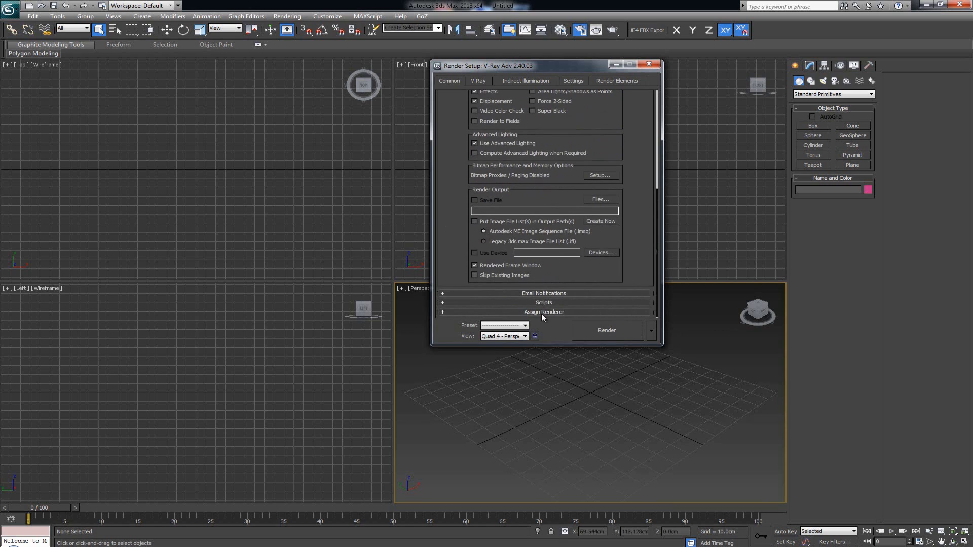
mouse_move(526, 316)
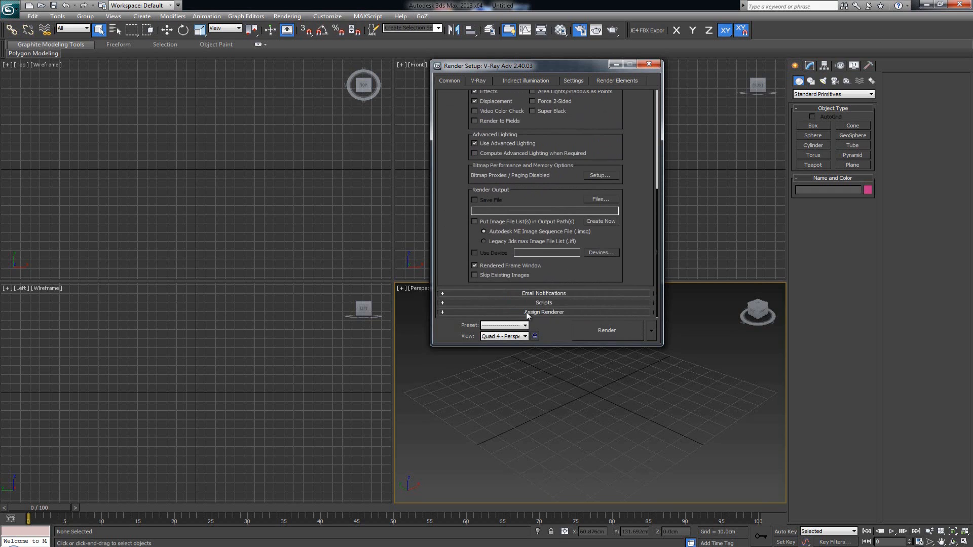
left_click(544, 312)
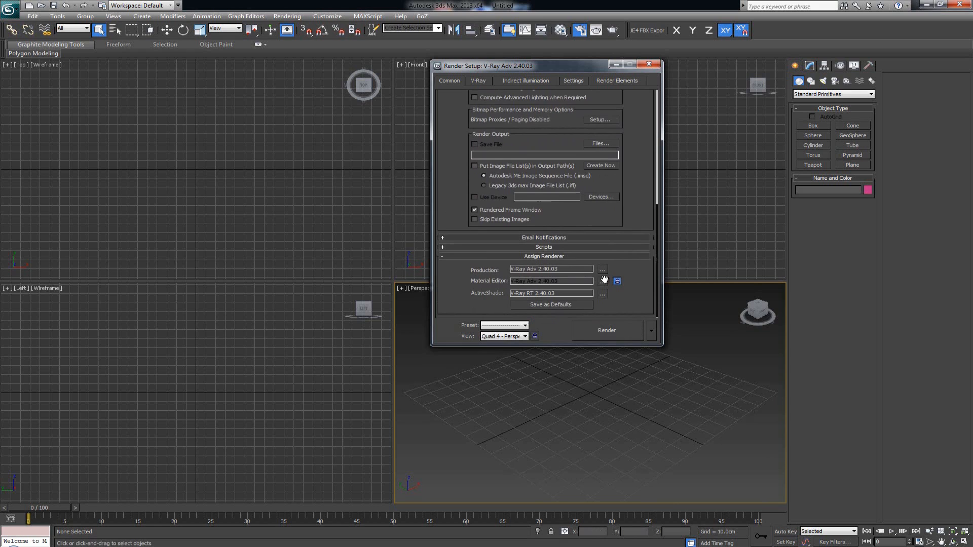
mouse_move(601, 269)
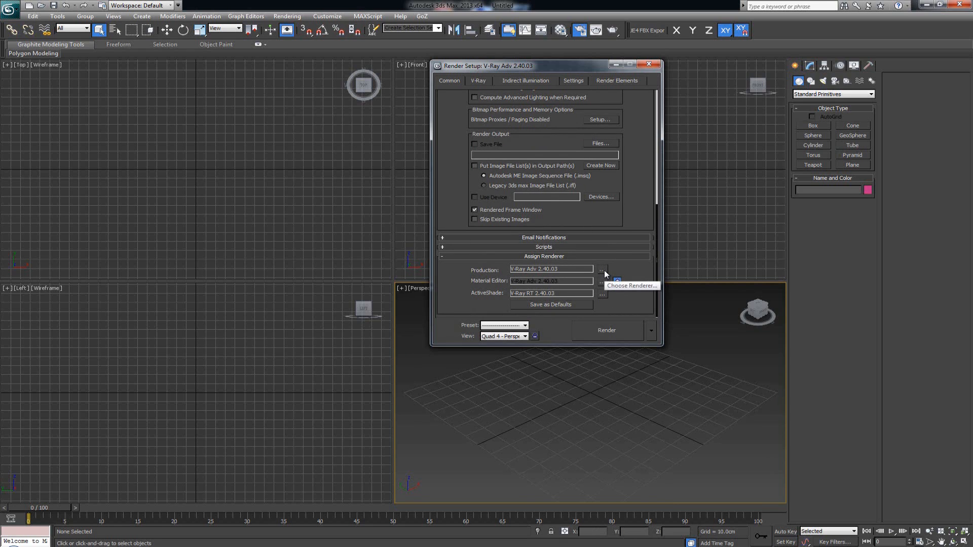
Browse renderers for the Production slot and select V-Ray RT 2.40.03.
left_click(601, 269)
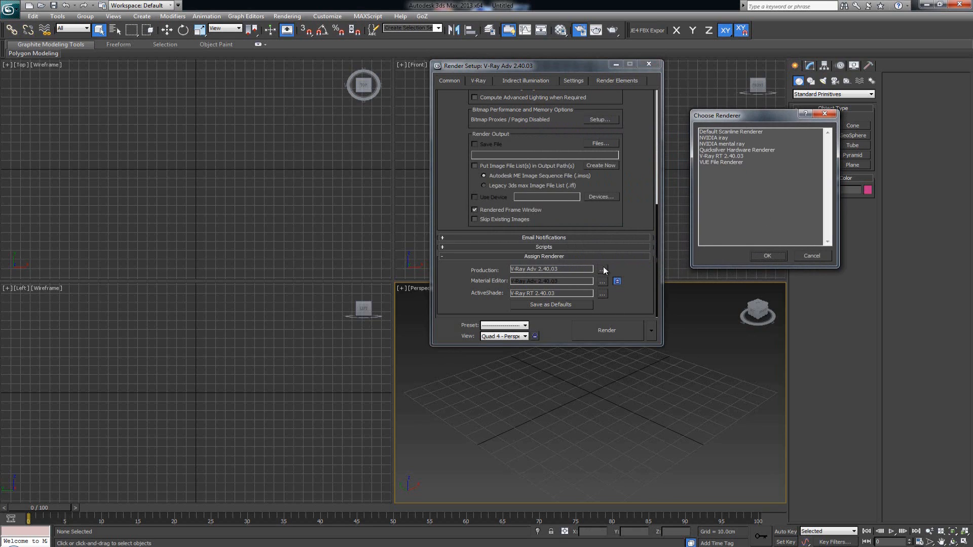
mouse_move(501, 277)
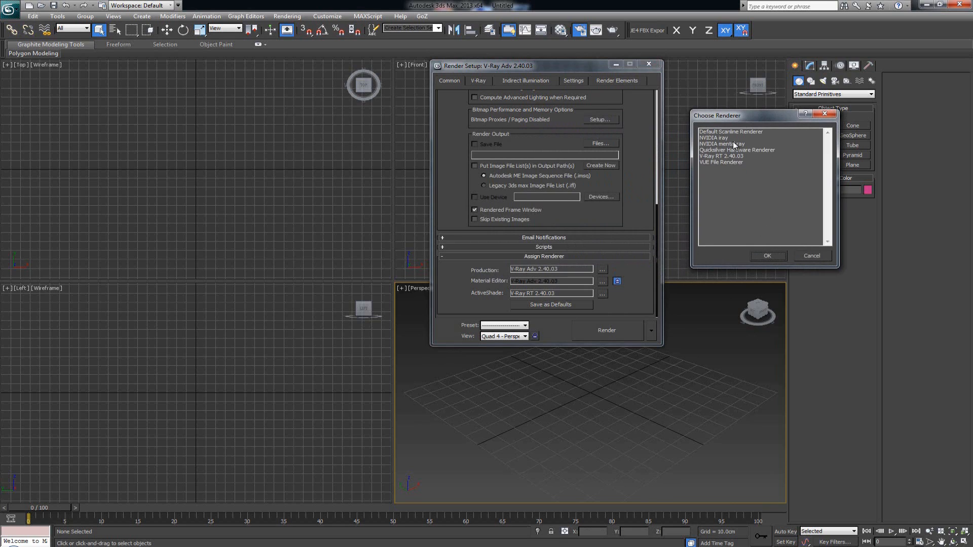
mouse_move(689, 172)
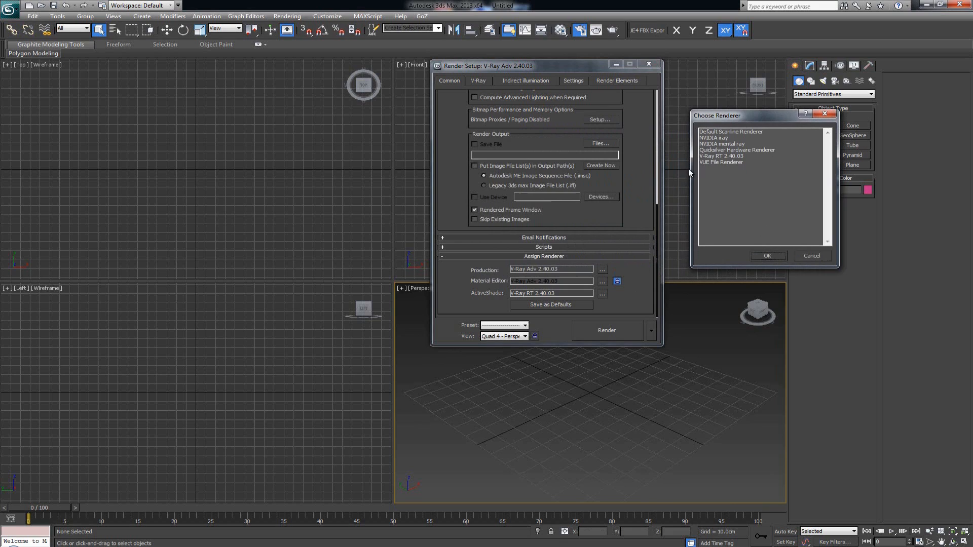
mouse_move(733, 160)
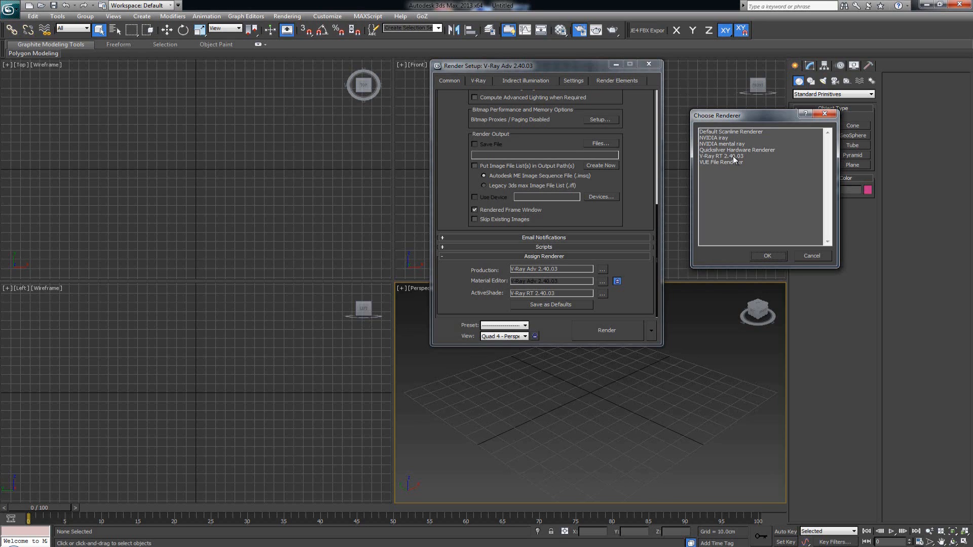
mouse_move(726, 163)
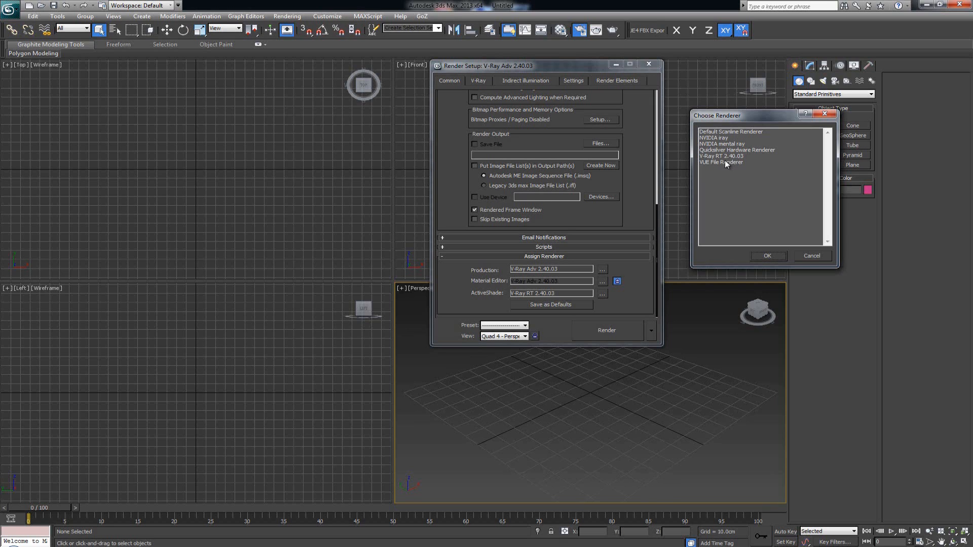
mouse_move(740, 164)
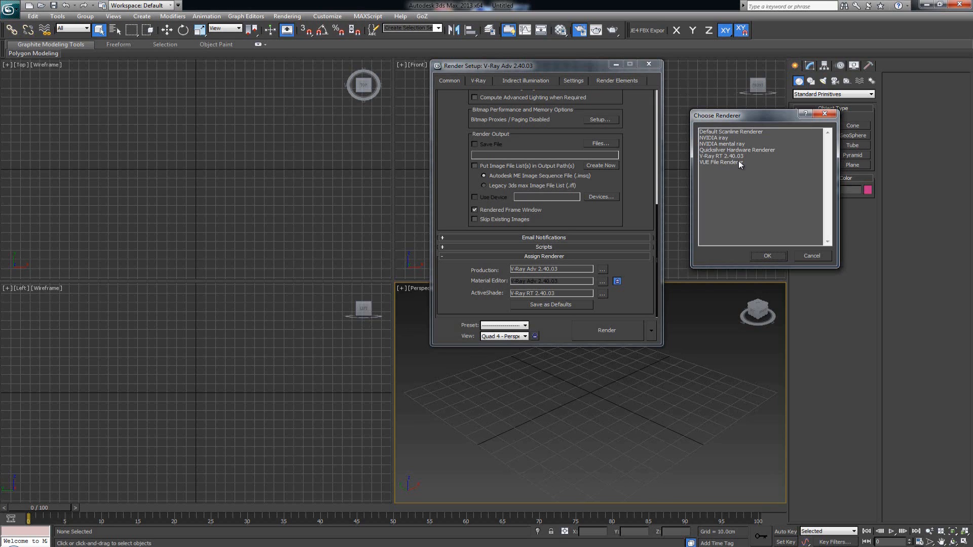
left_click(722, 155)
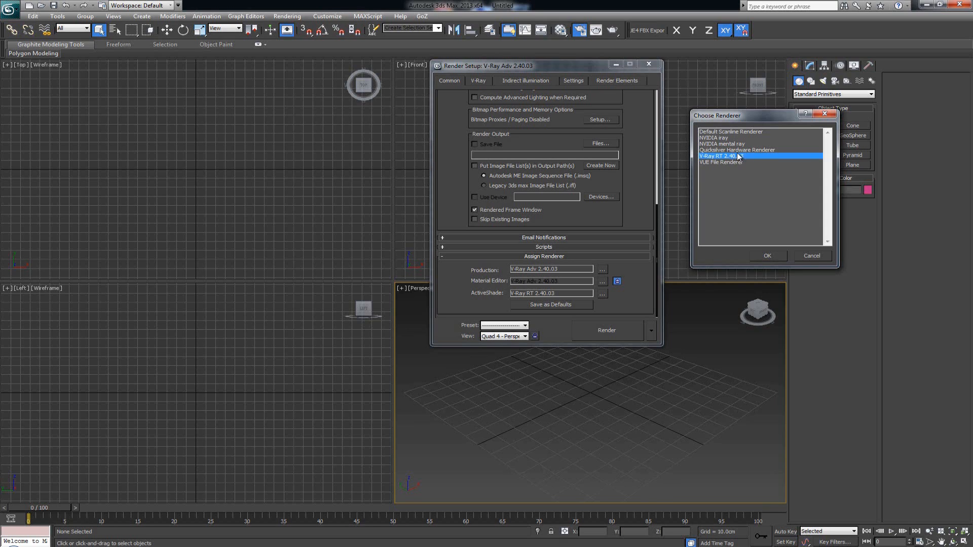
mouse_move(483, 288)
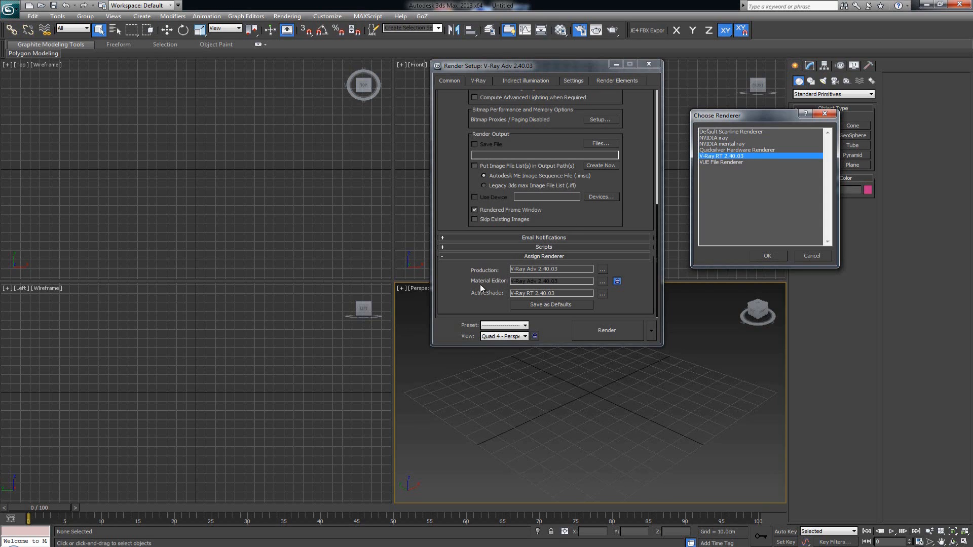
mouse_move(521, 274)
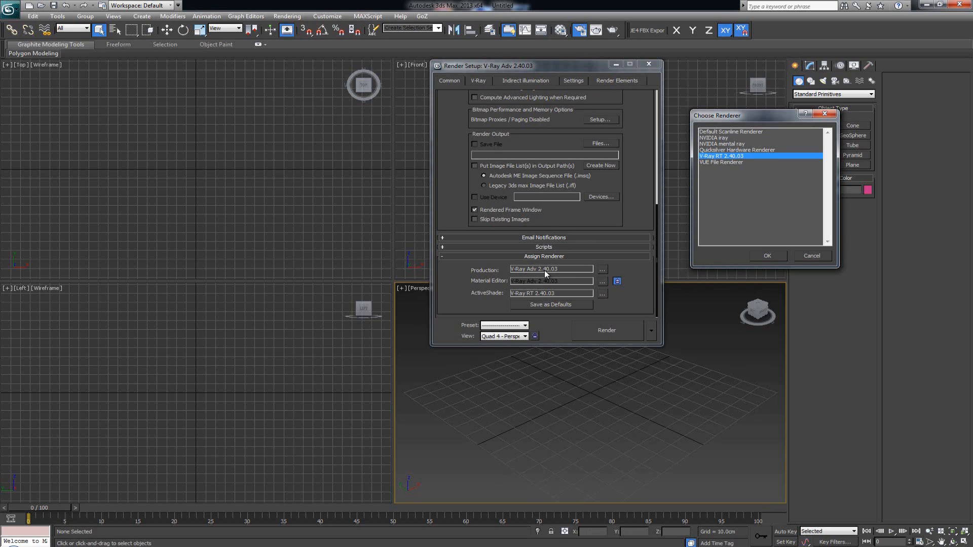
mouse_move(559, 274)
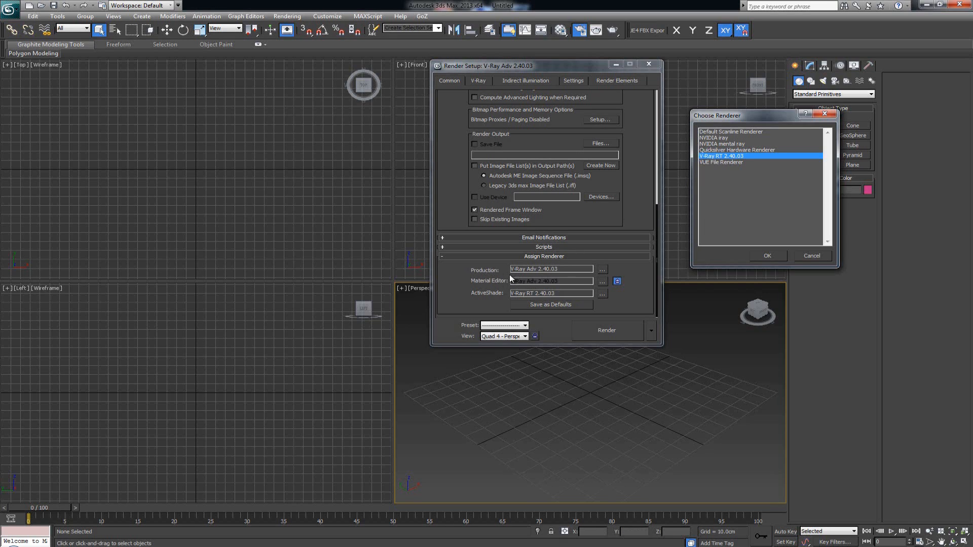
mouse_move(535, 292)
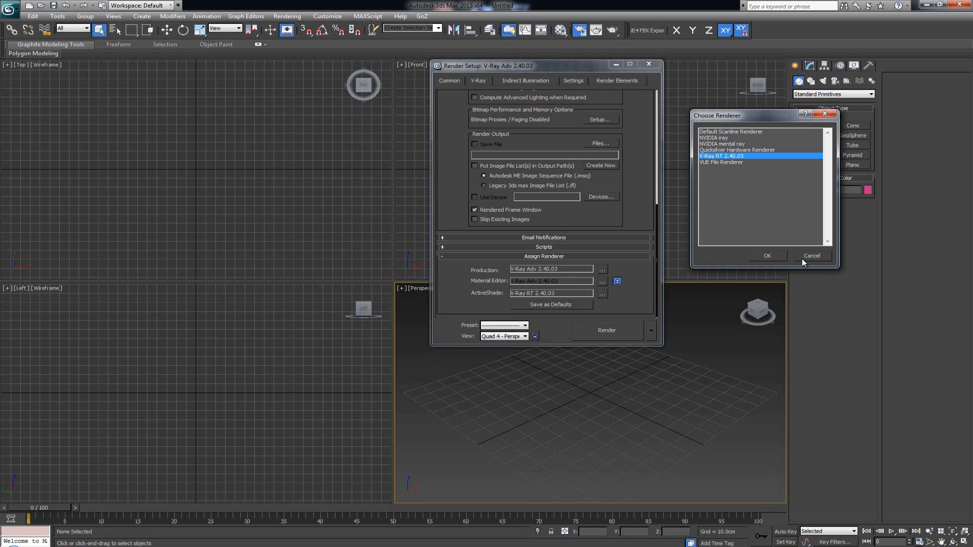
left_click(811, 255)
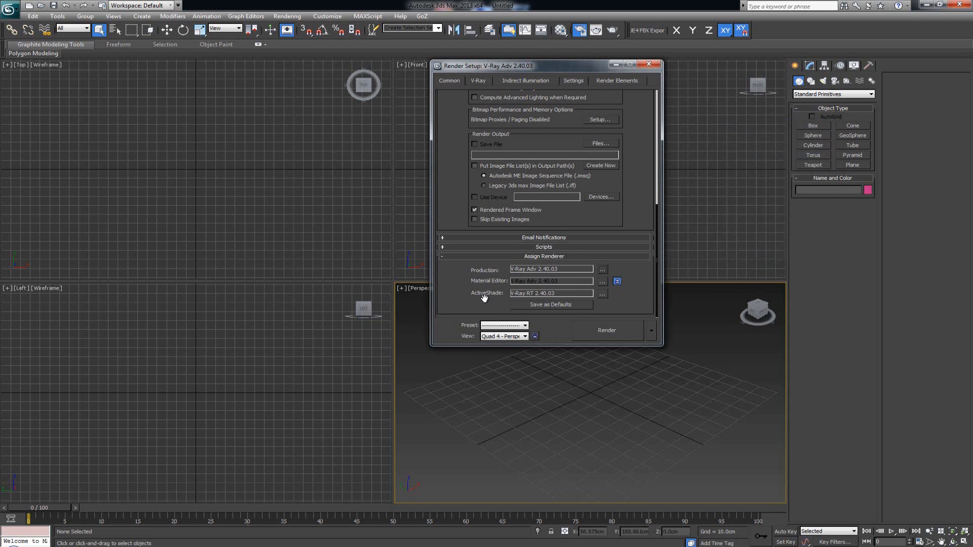
mouse_move(608, 295)
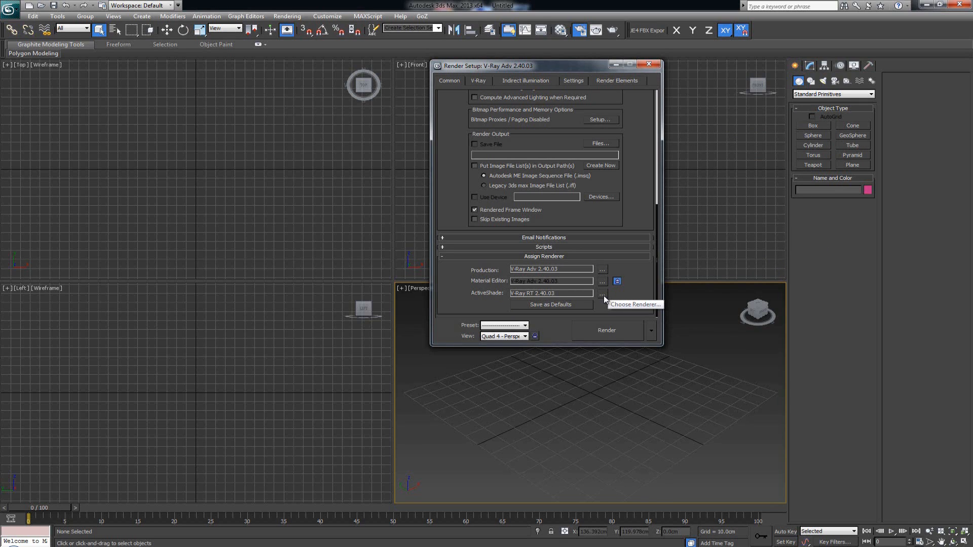
mouse_move(544, 288)
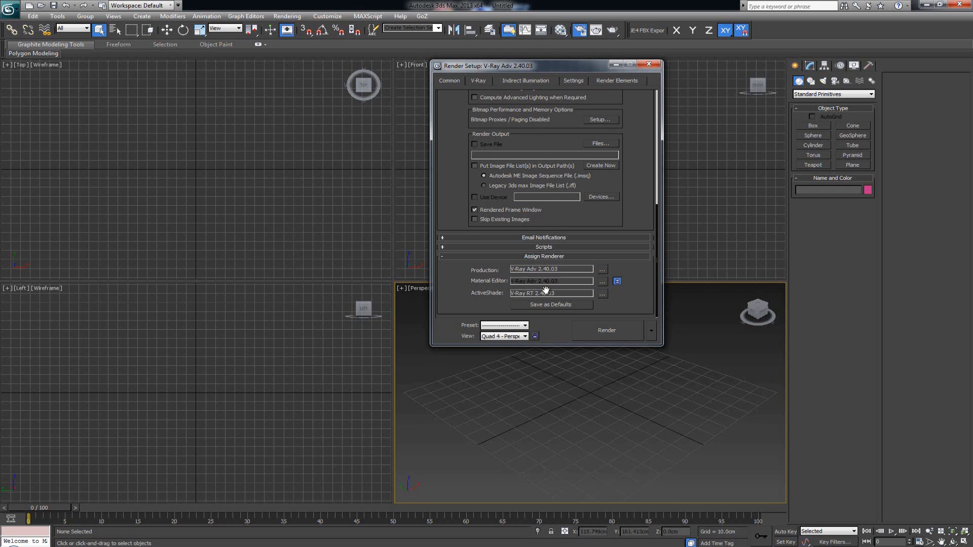
mouse_move(567, 269)
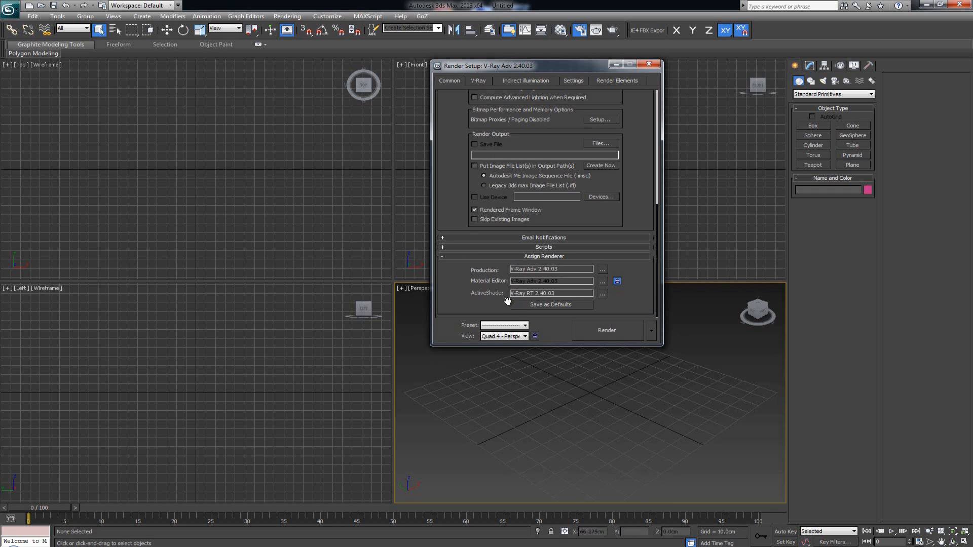
mouse_move(548, 308)
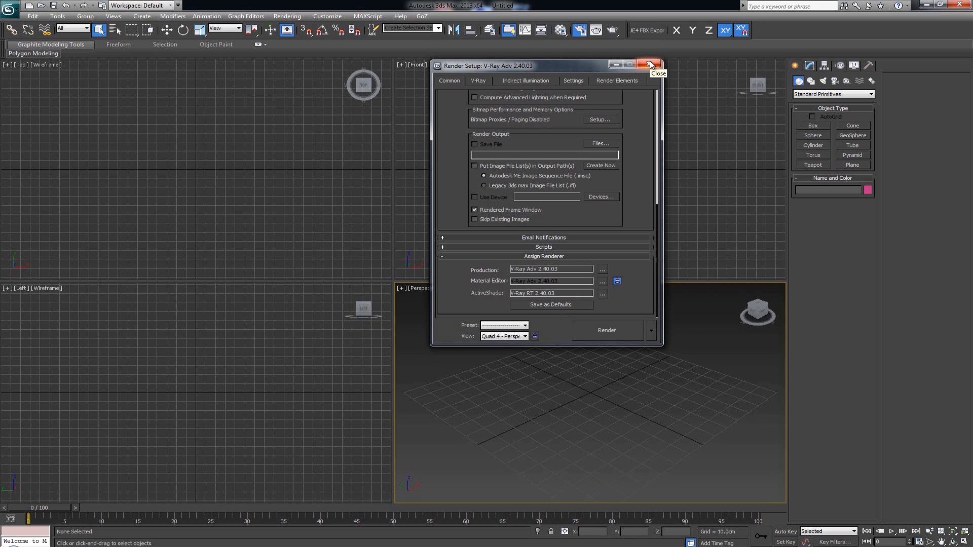
Close the Render Setup dialog, returning to the four empty viewports.
left_click(650, 64)
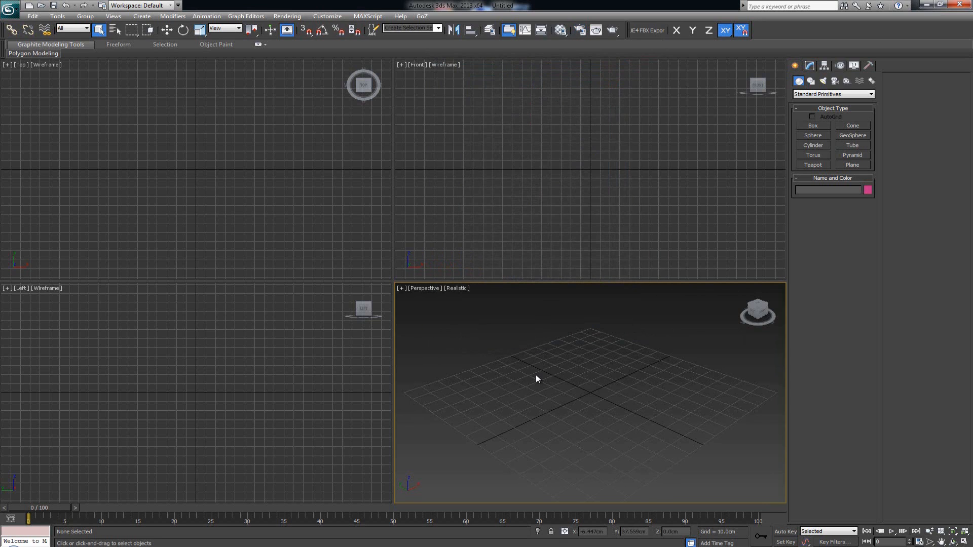
mouse_move(559, 373)
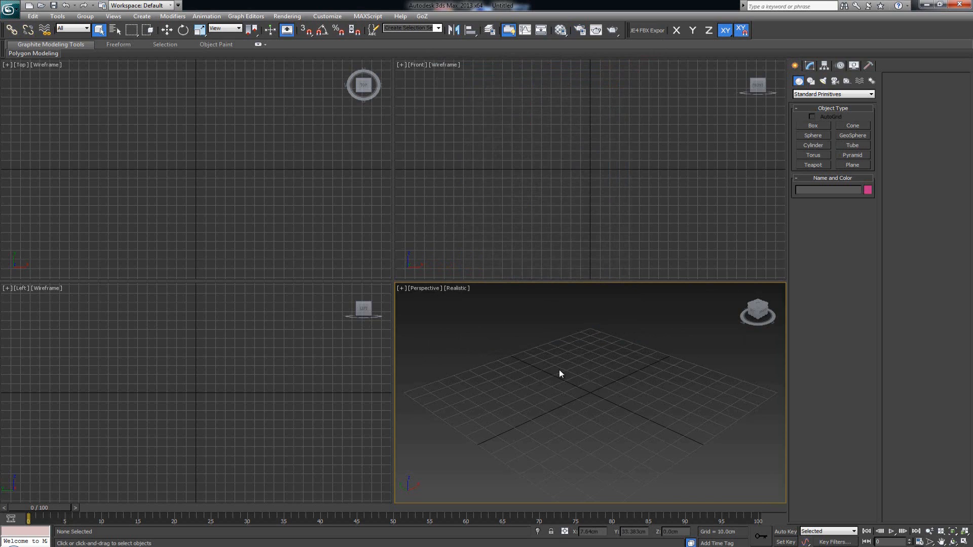
mouse_move(547, 362)
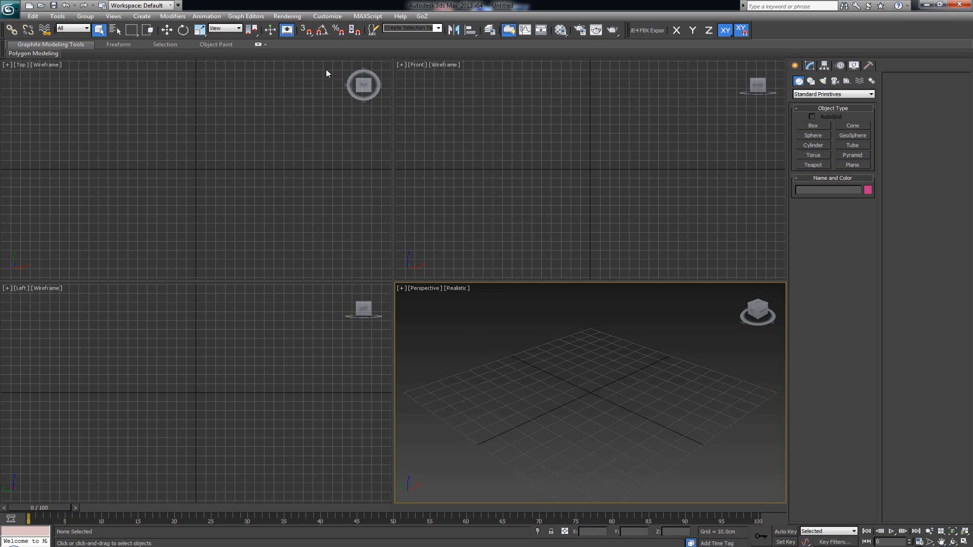
mouse_move(368, 61)
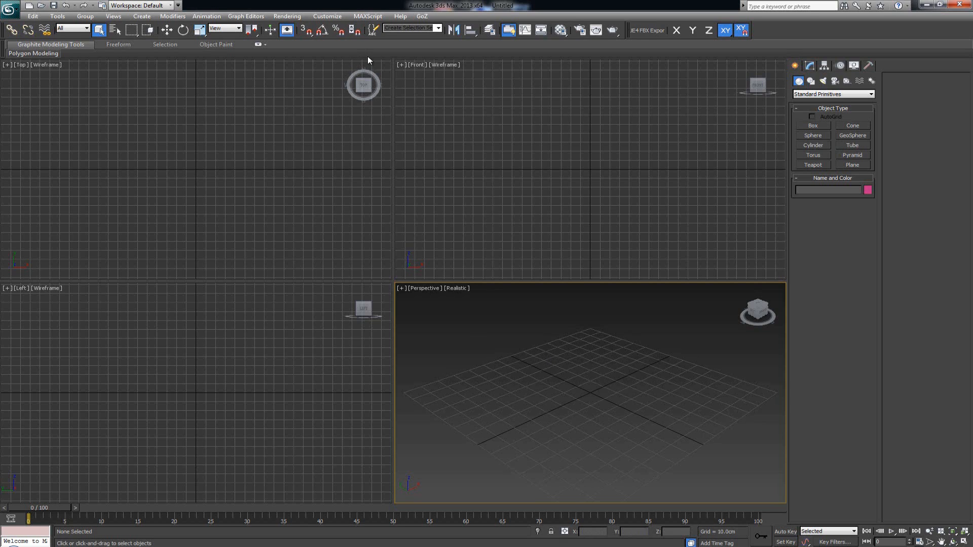
mouse_move(561, 30)
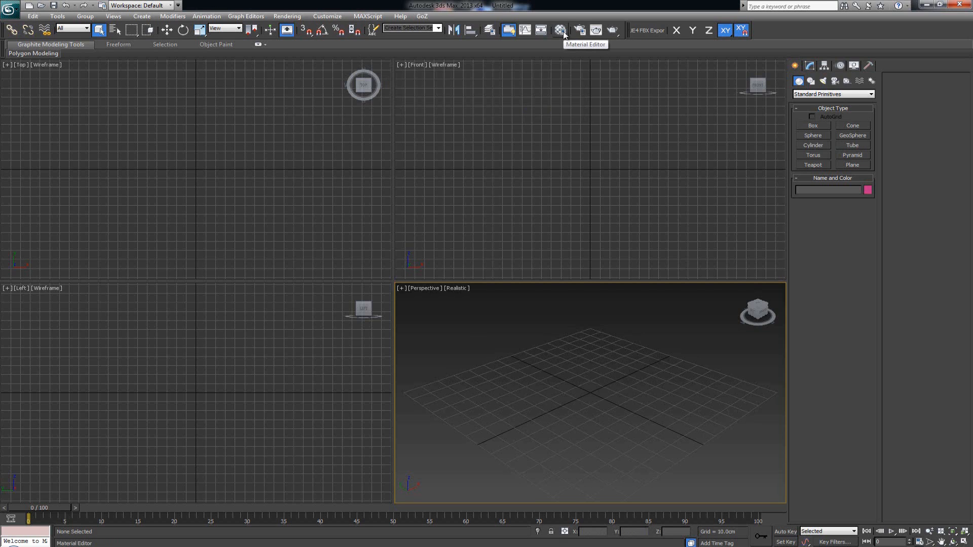
Set Material #1 to Standard in the Material Editor and compare it with V-Ray Material #2.
left_click(559, 30)
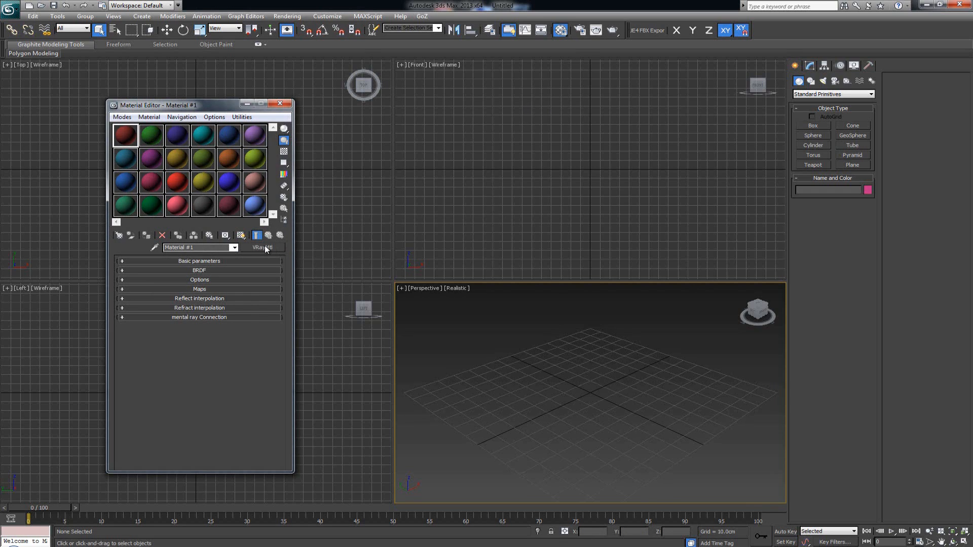
left_click(263, 247)
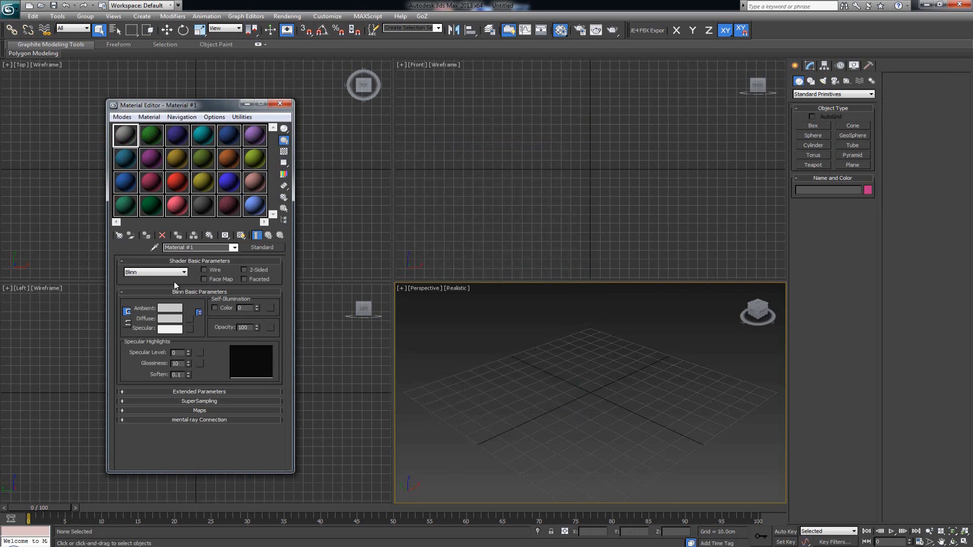
mouse_move(151, 136)
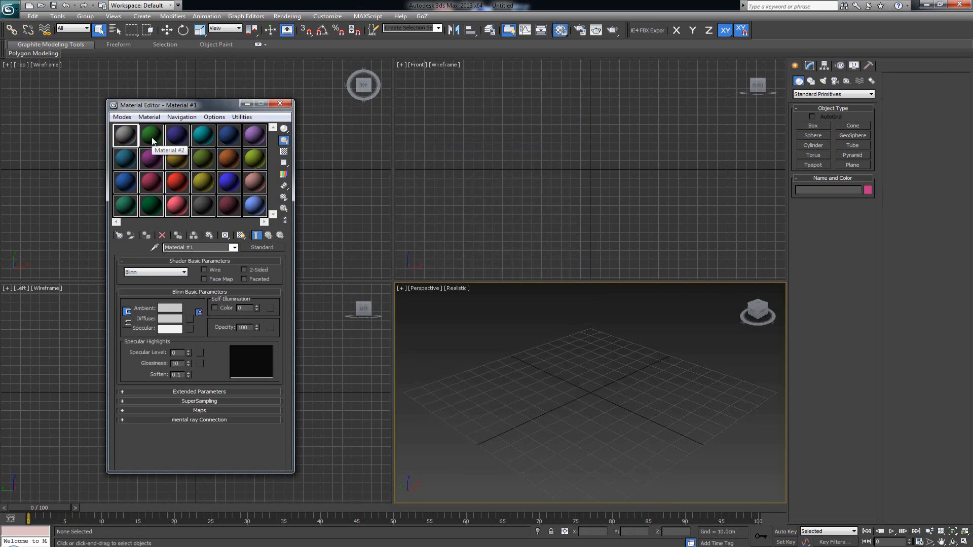
left_click(150, 136)
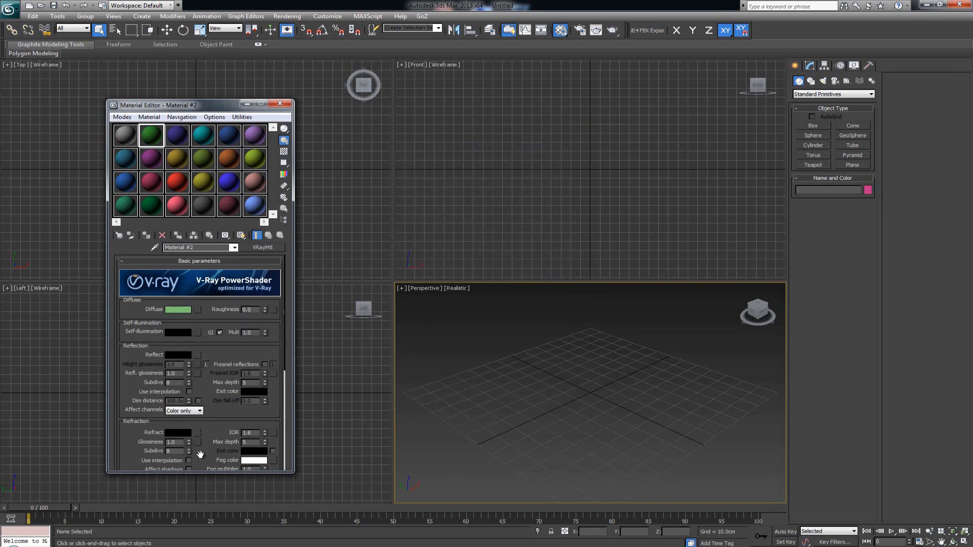
mouse_move(215, 305)
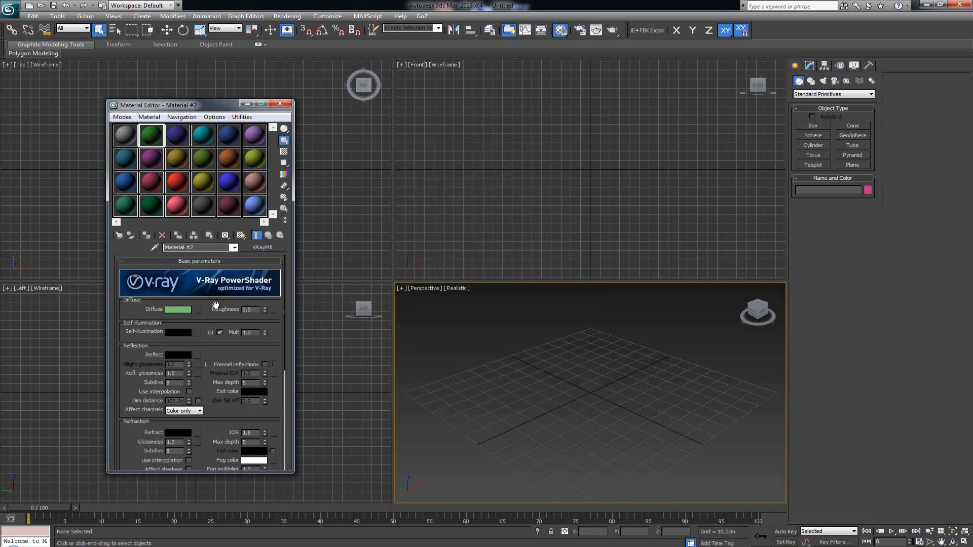
mouse_move(251, 421)
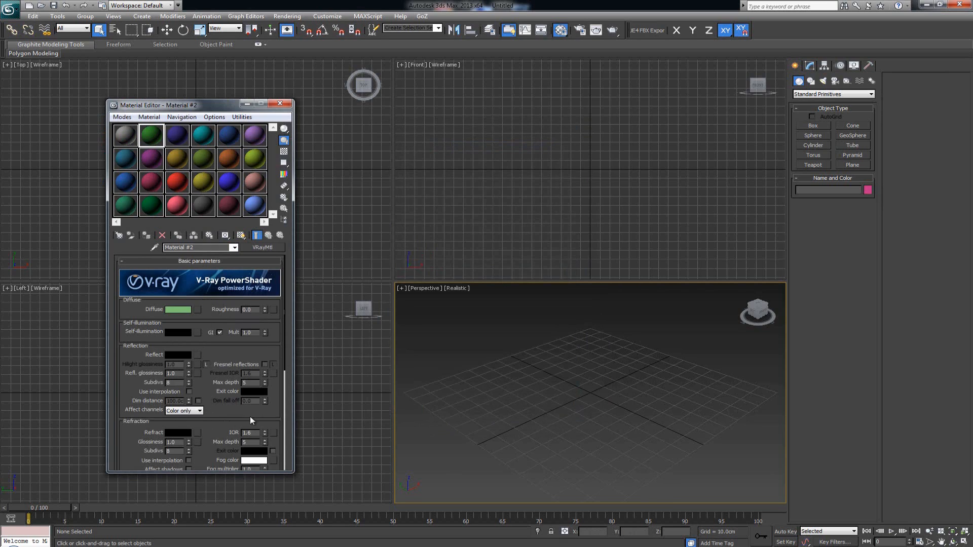
mouse_move(157, 303)
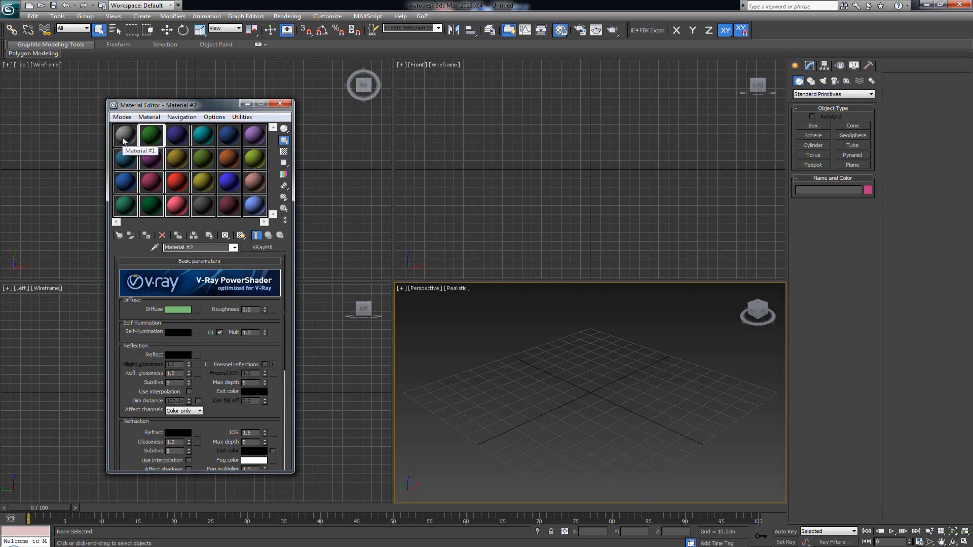
left_click(124, 135)
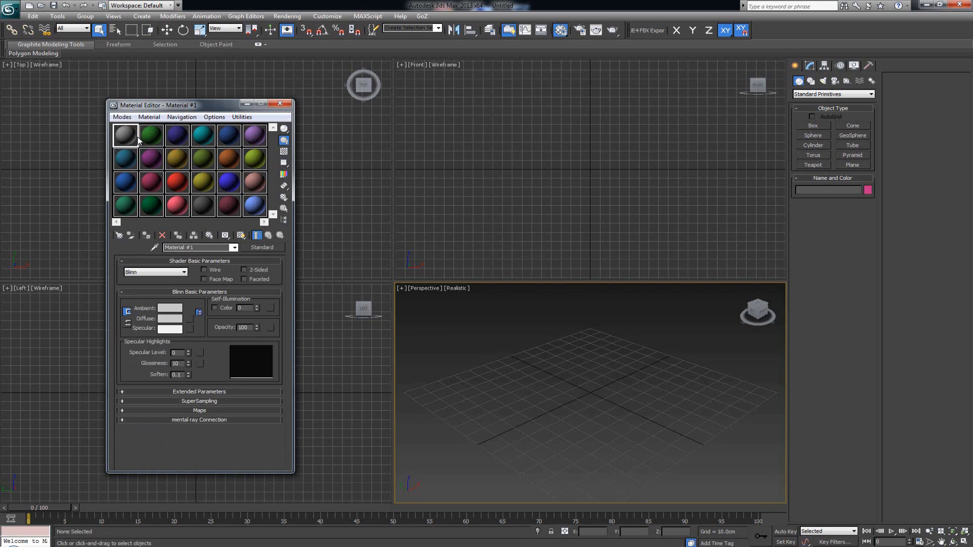
mouse_move(254, 158)
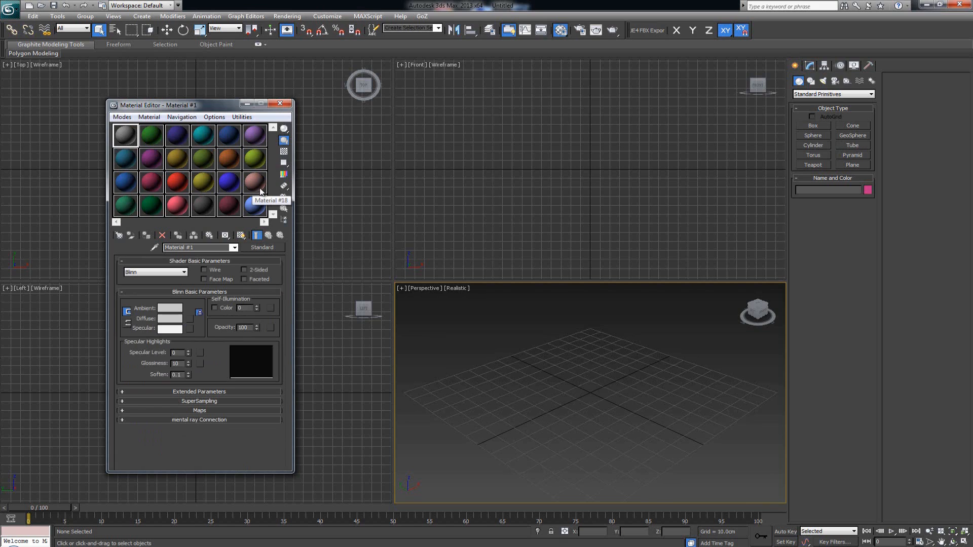
left_click(280, 103)
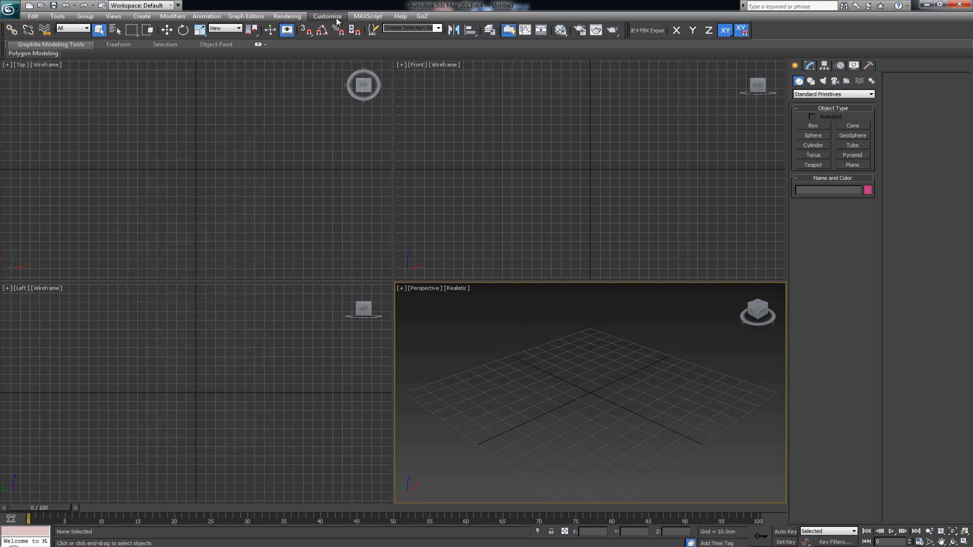
Open Customize > Custom UI and Defaults Switcher.
left_click(327, 16)
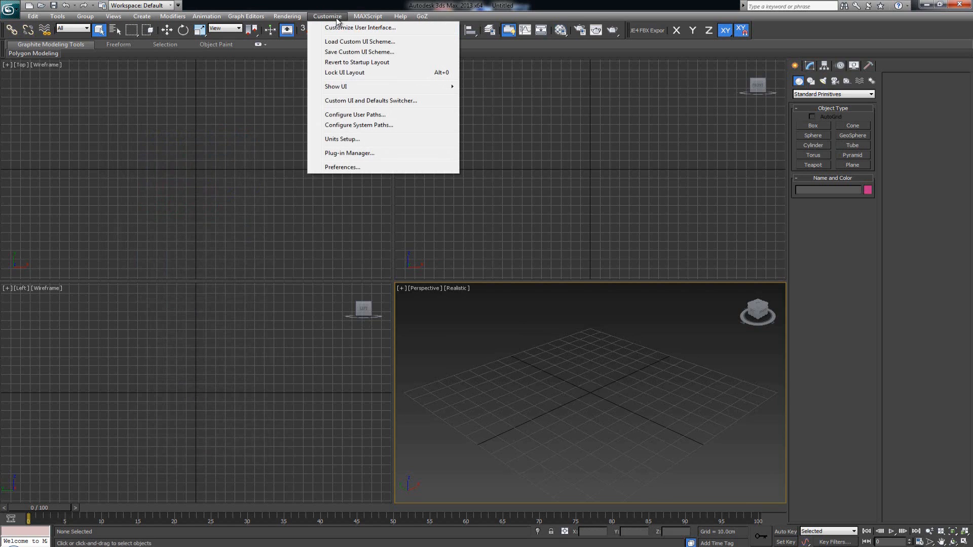
mouse_move(351, 111)
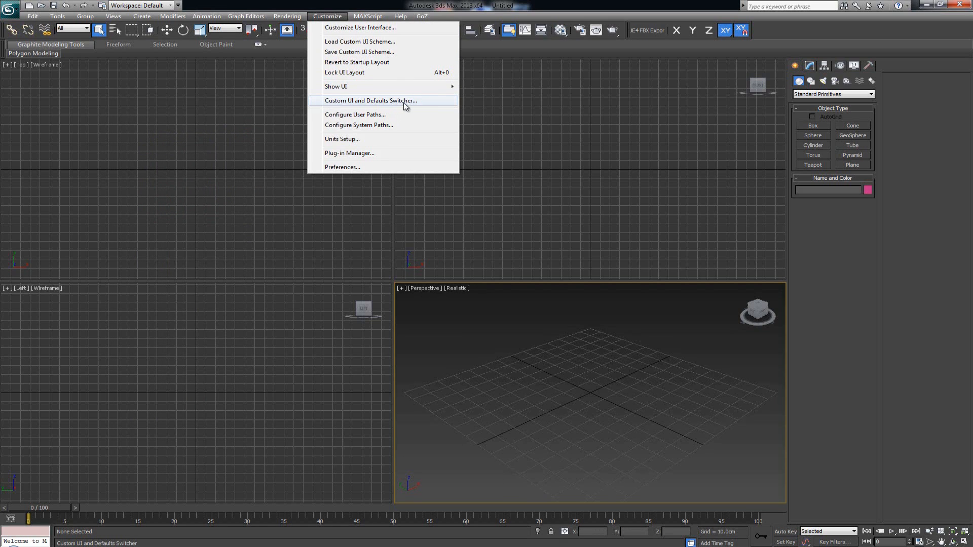
mouse_move(421, 104)
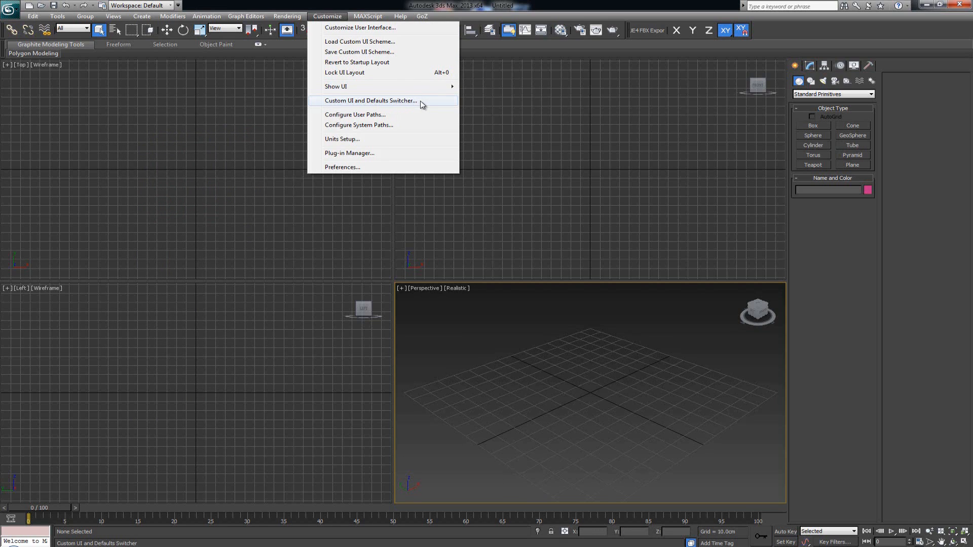
left_click(370, 100)
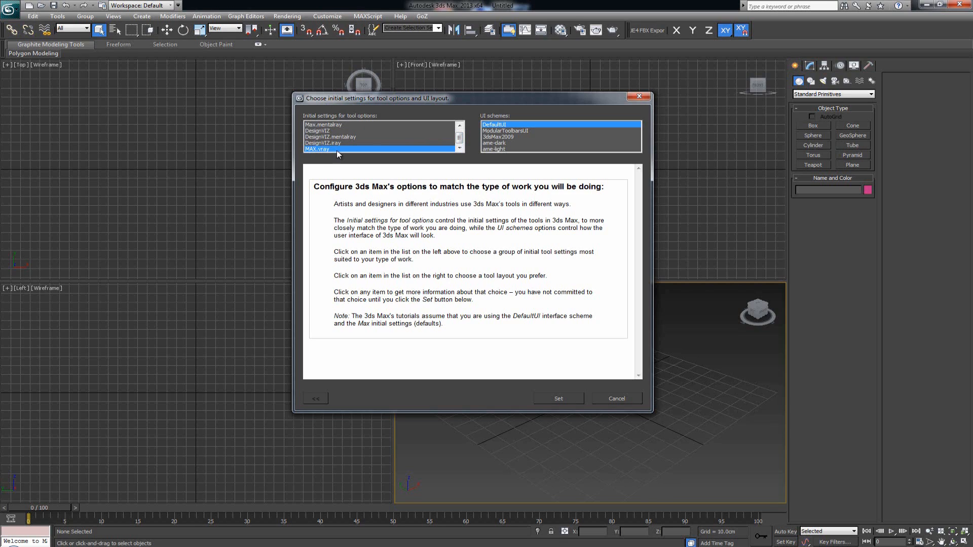
Select MAX.vray, preview ame-dark, ame-light, 3dsMax2009 and DefaultUI, then close the switcher.
left_click(317, 149)
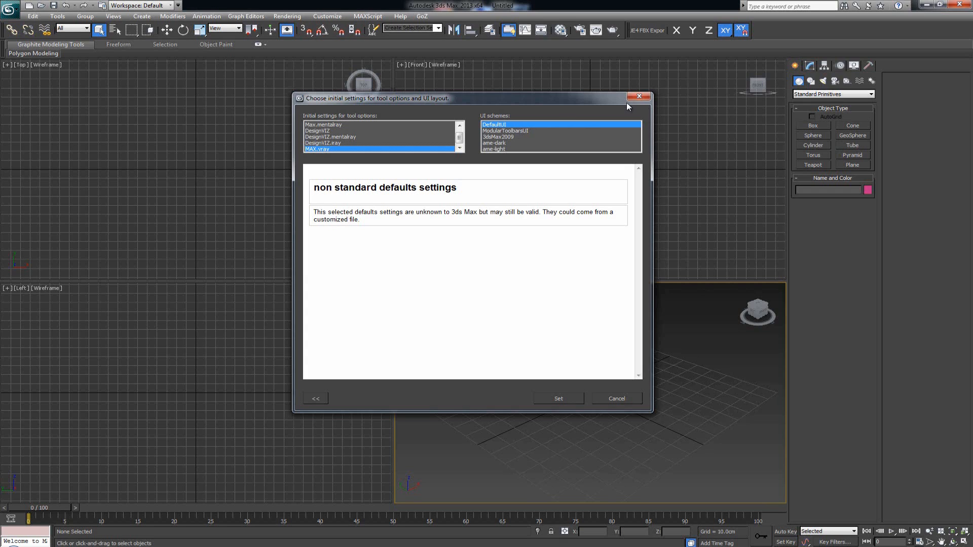
mouse_move(528, 139)
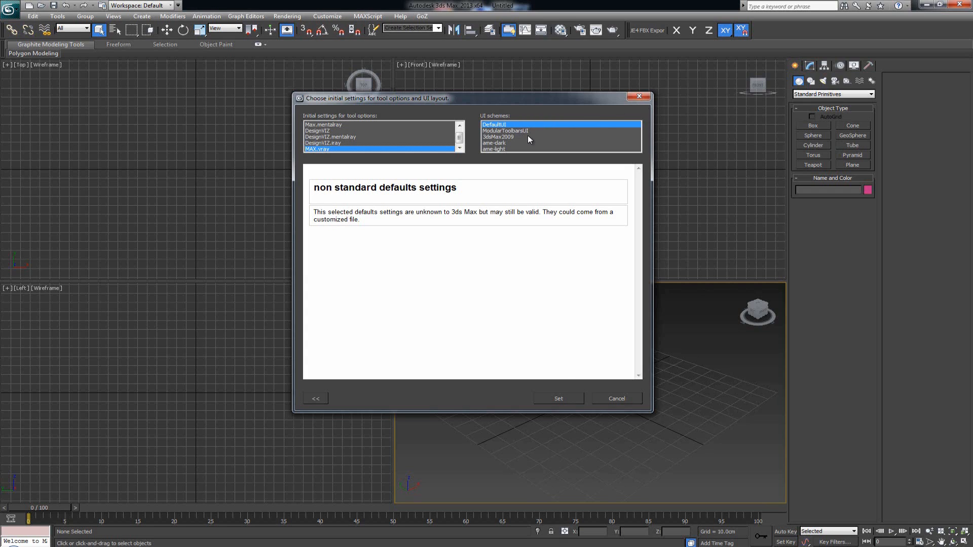
left_click(494, 143)
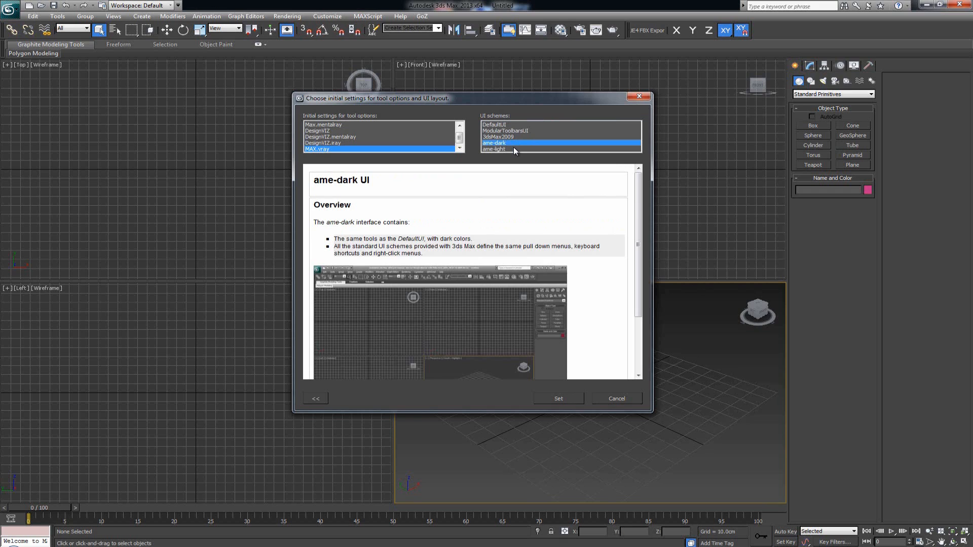
left_click(493, 149)
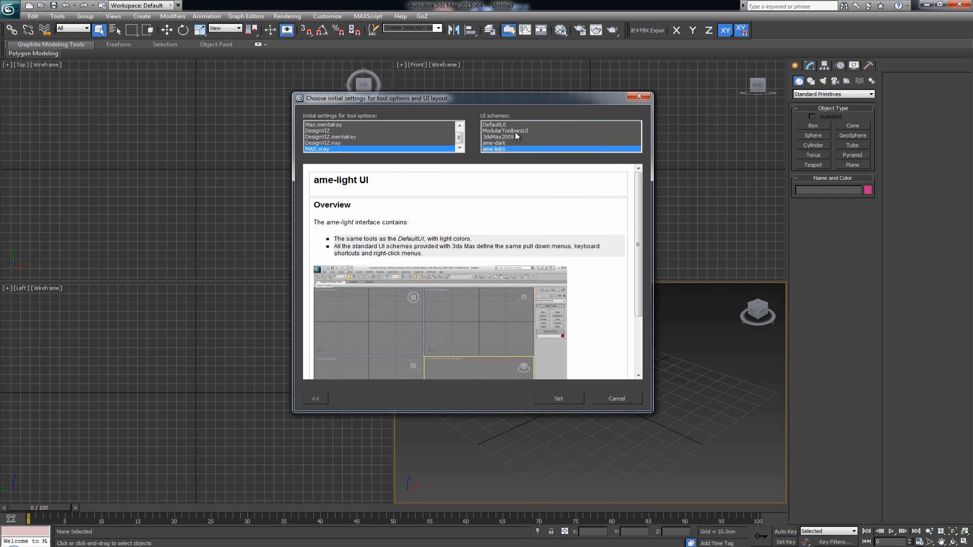
left_click(498, 137)
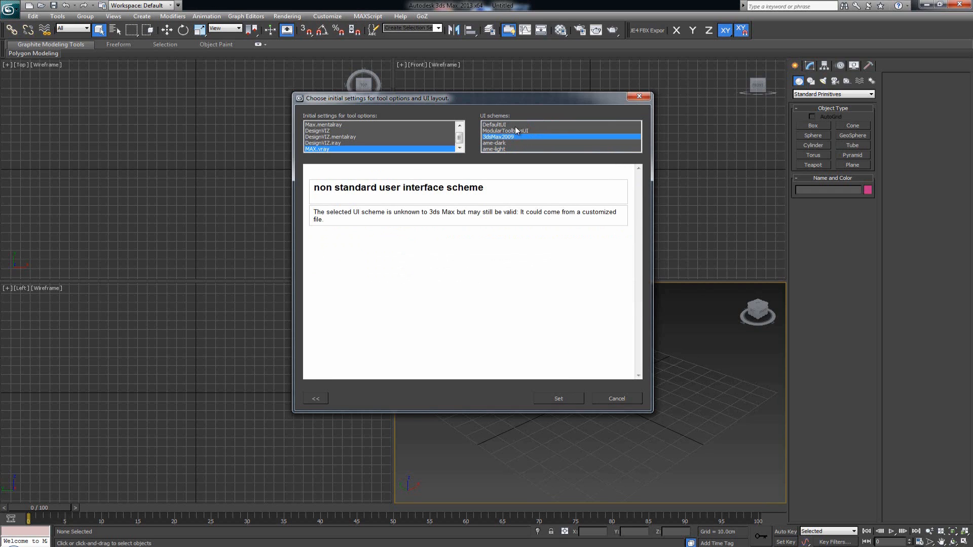
left_click(493, 124)
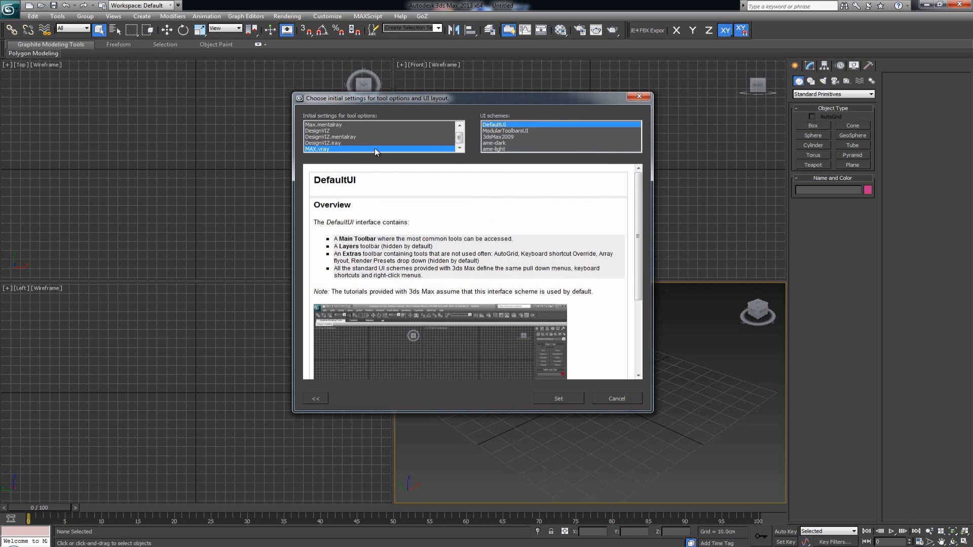
mouse_move(565, 398)
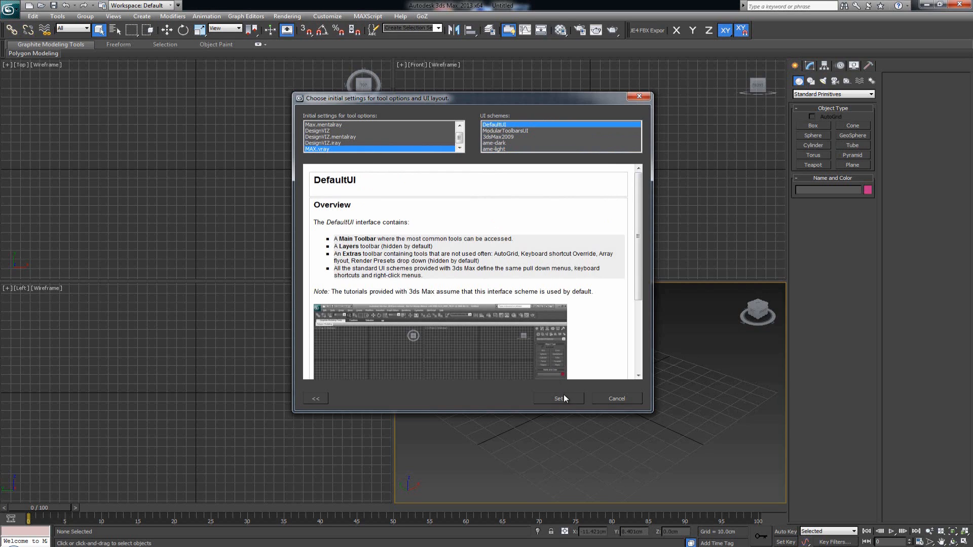
mouse_move(563, 402)
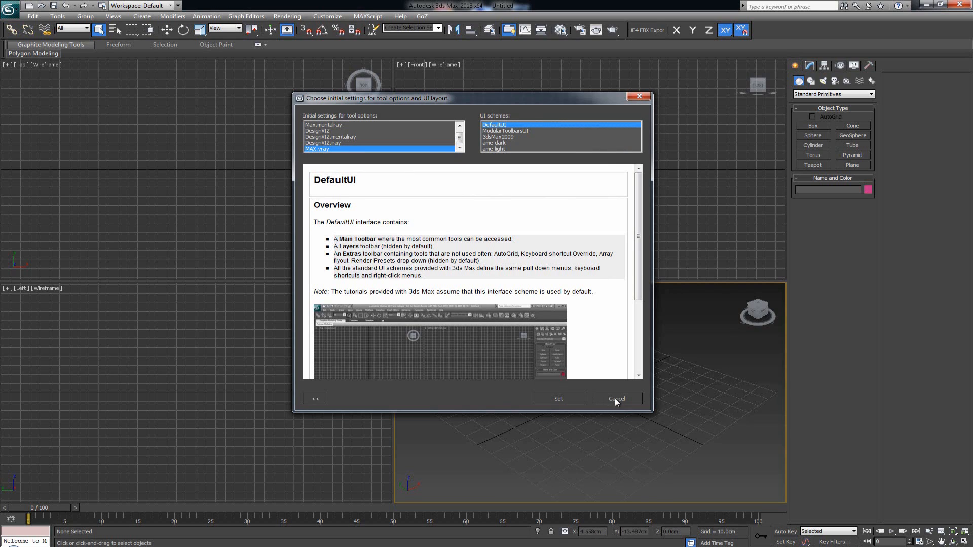
left_click(616, 398)
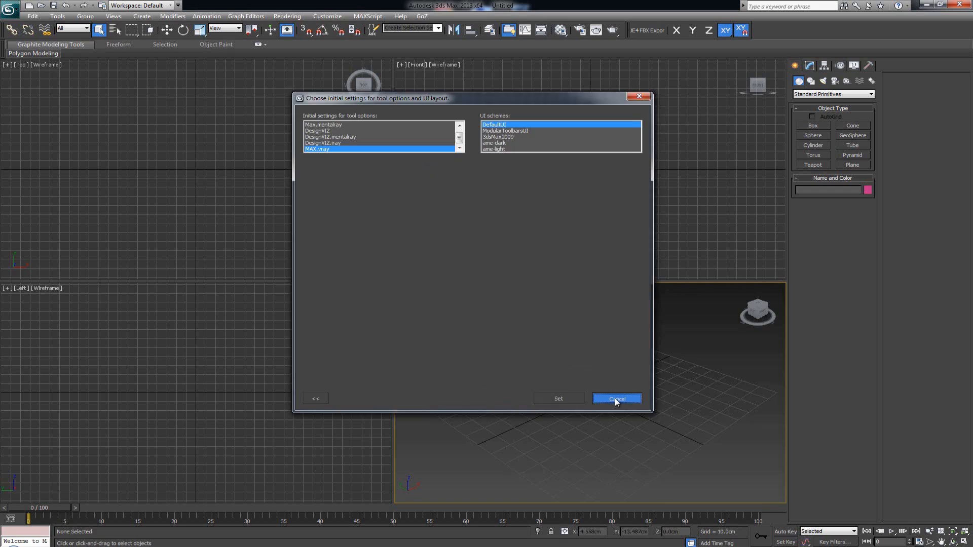
left_click(616, 399)
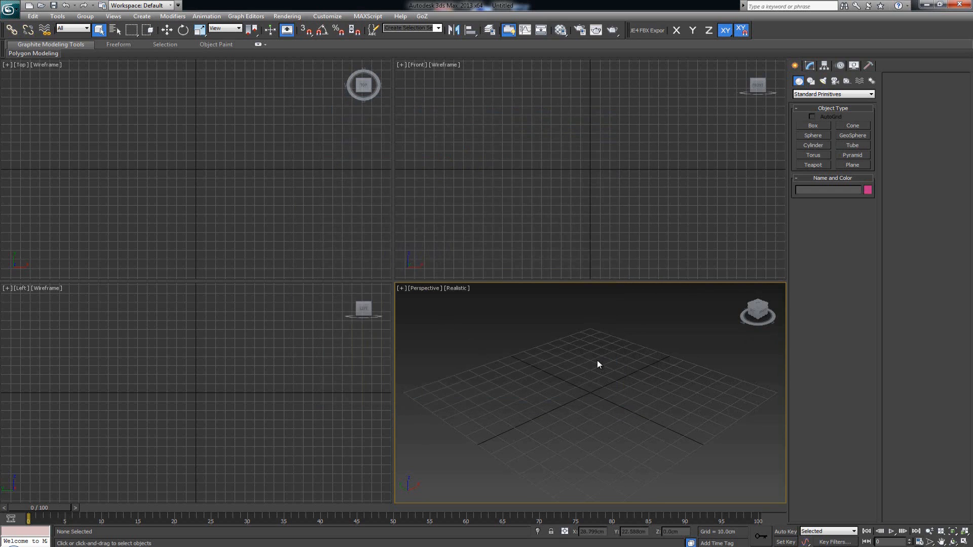
mouse_move(601, 372)
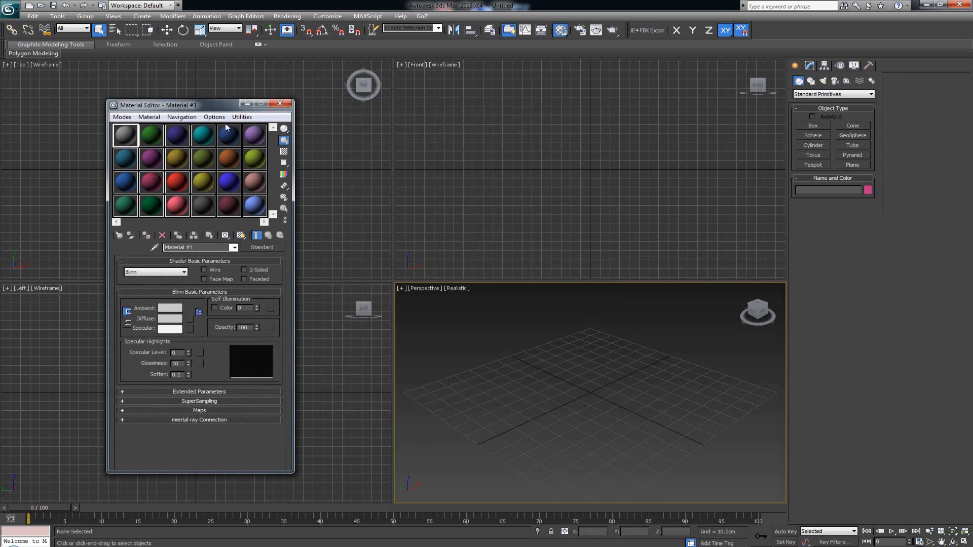
mouse_move(152, 143)
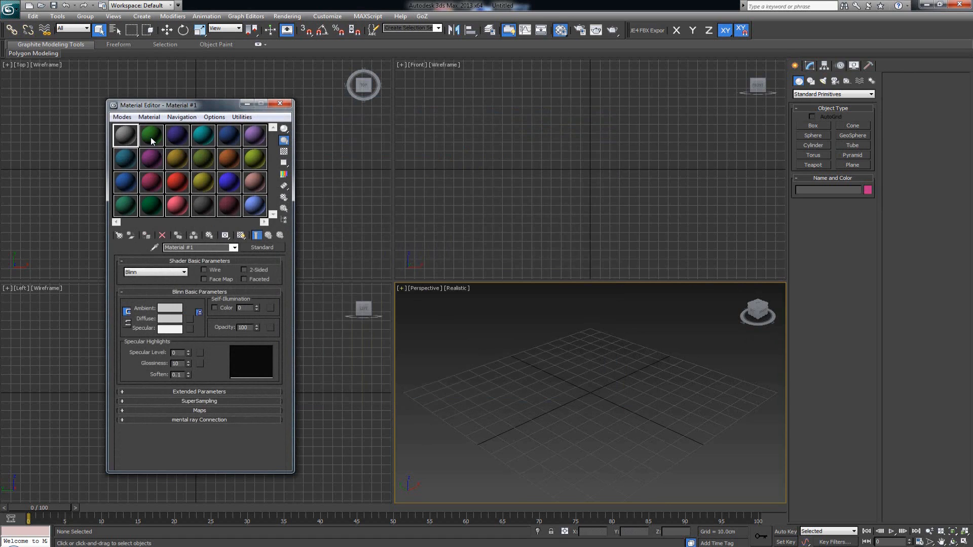
left_click(151, 135)
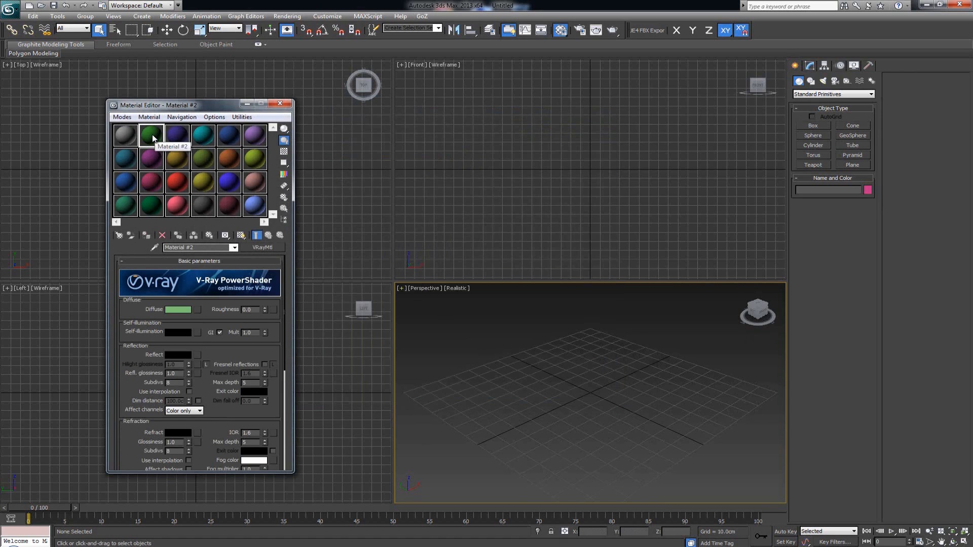
mouse_move(177, 135)
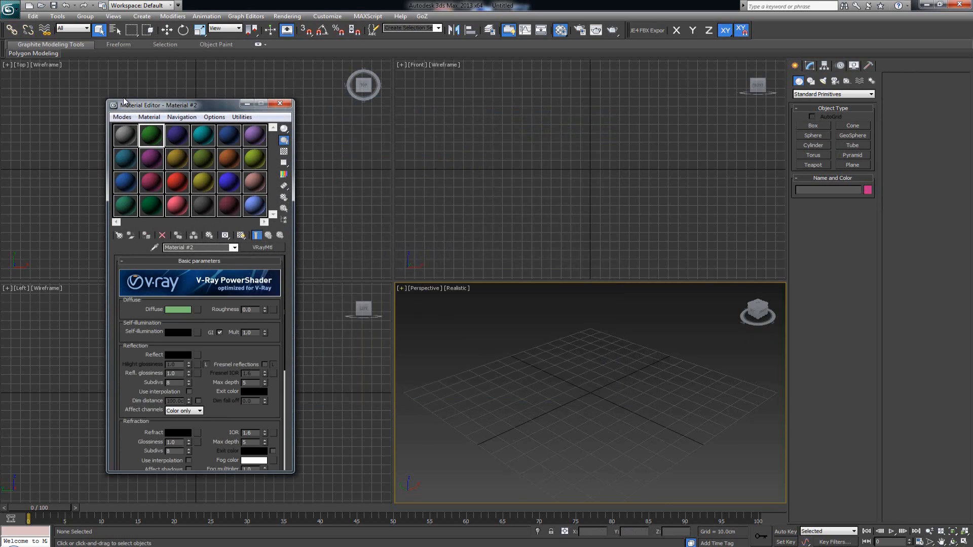
mouse_move(267, 252)
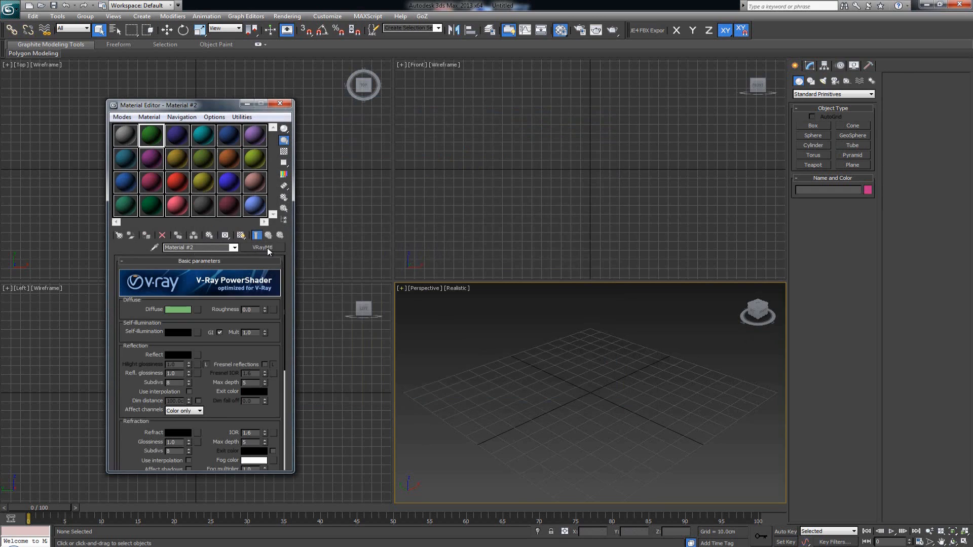
mouse_move(278, 252)
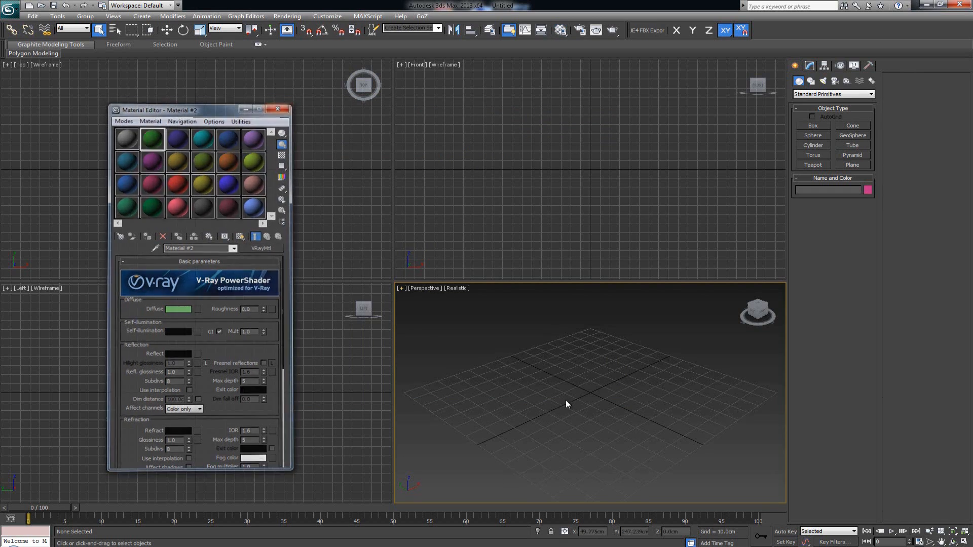
left_click(277, 109)
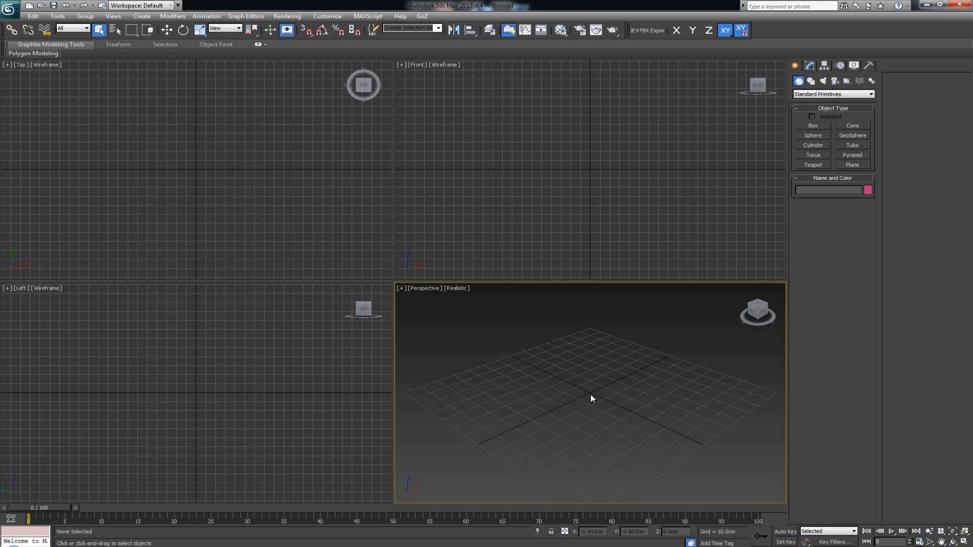
left_click(579, 30)
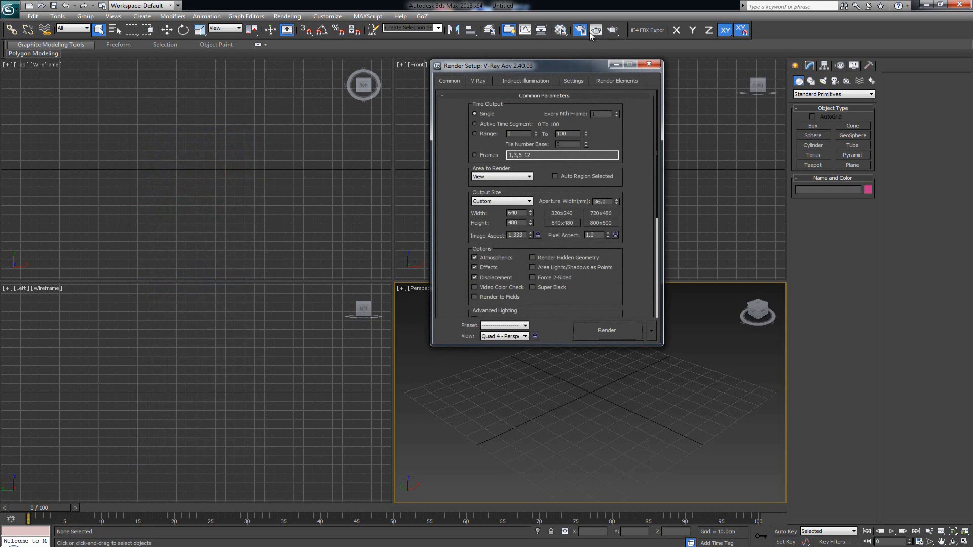
mouse_move(581, 30)
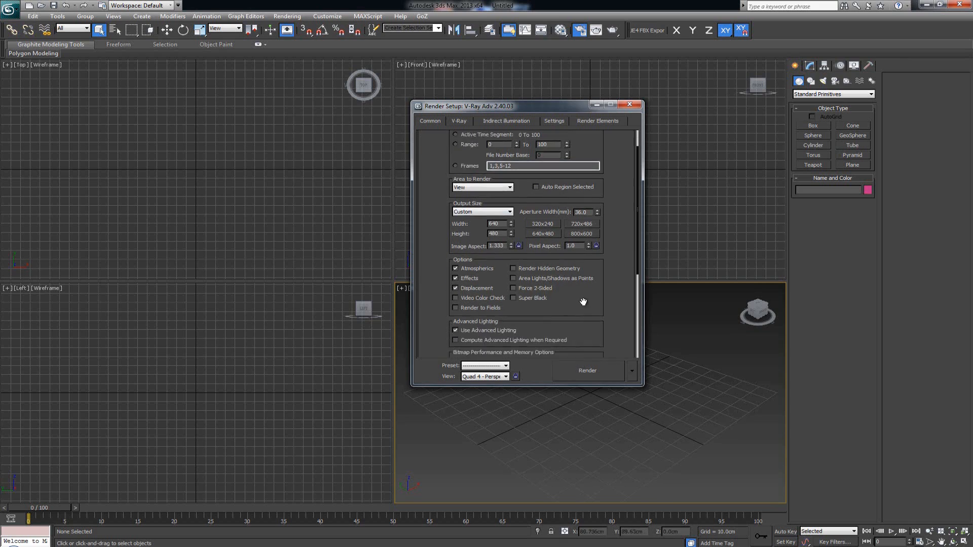
scroll("down", 3)
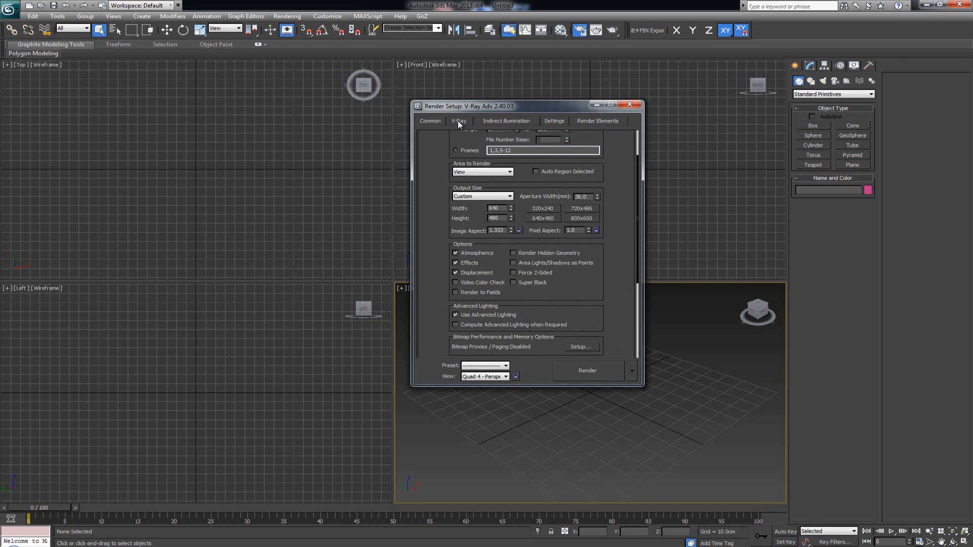
left_click(459, 120)
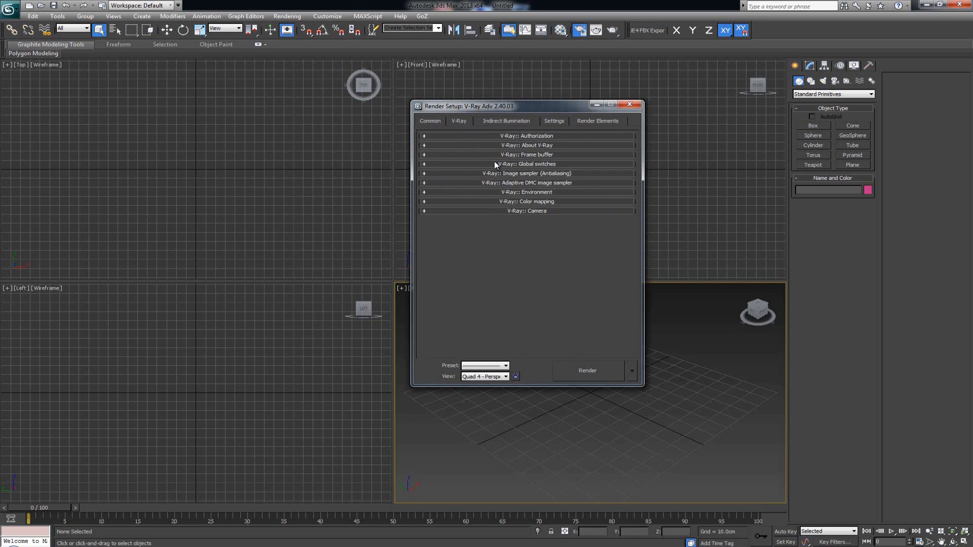
mouse_move(471, 161)
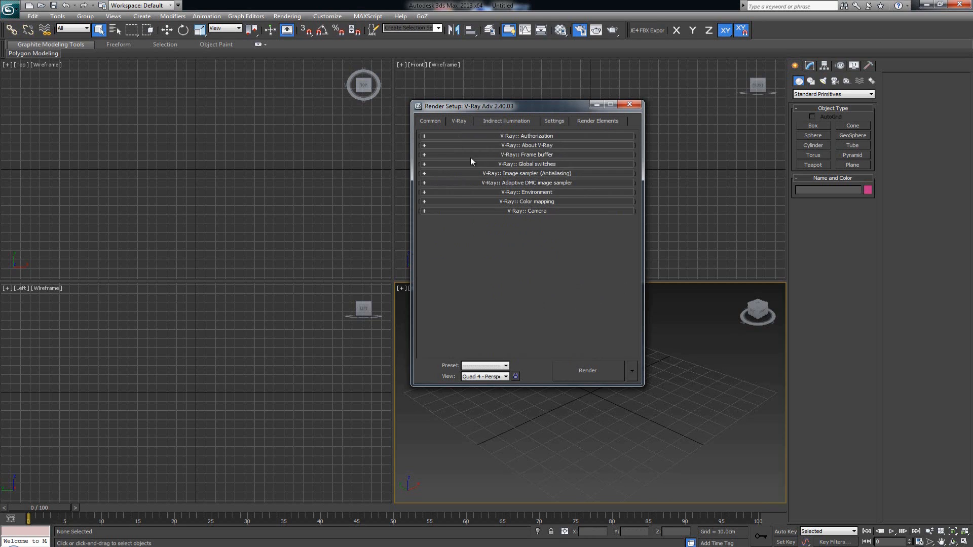
left_click(506, 120)
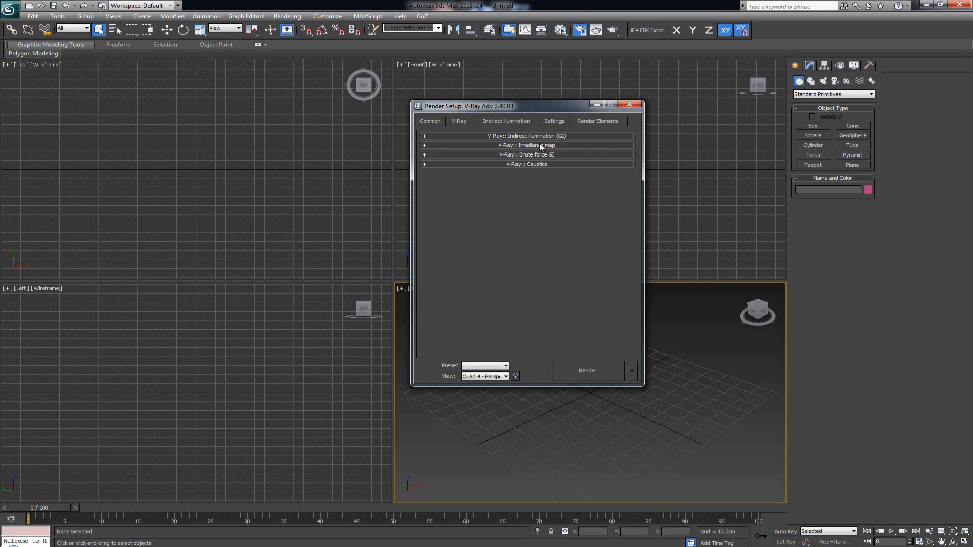
mouse_move(542, 127)
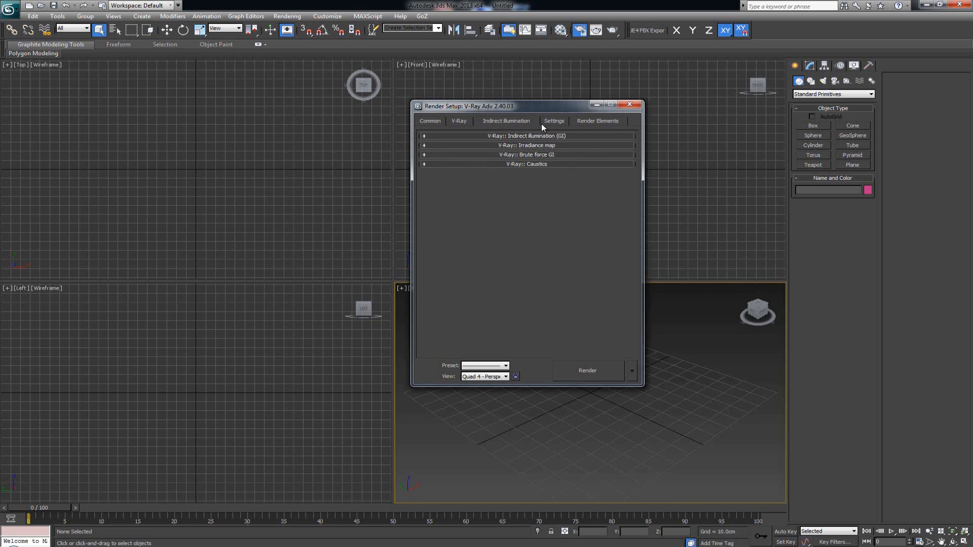
left_click(553, 121)
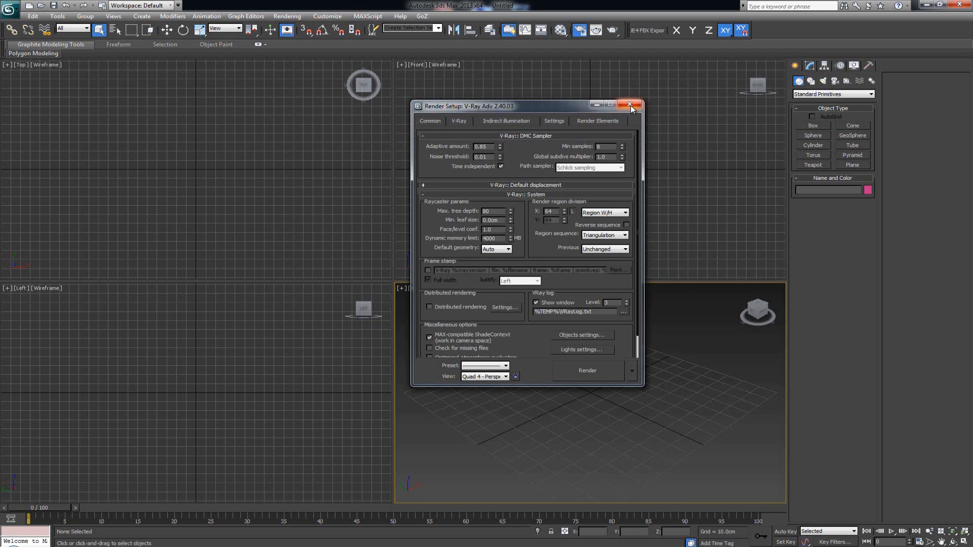
left_click(629, 104)
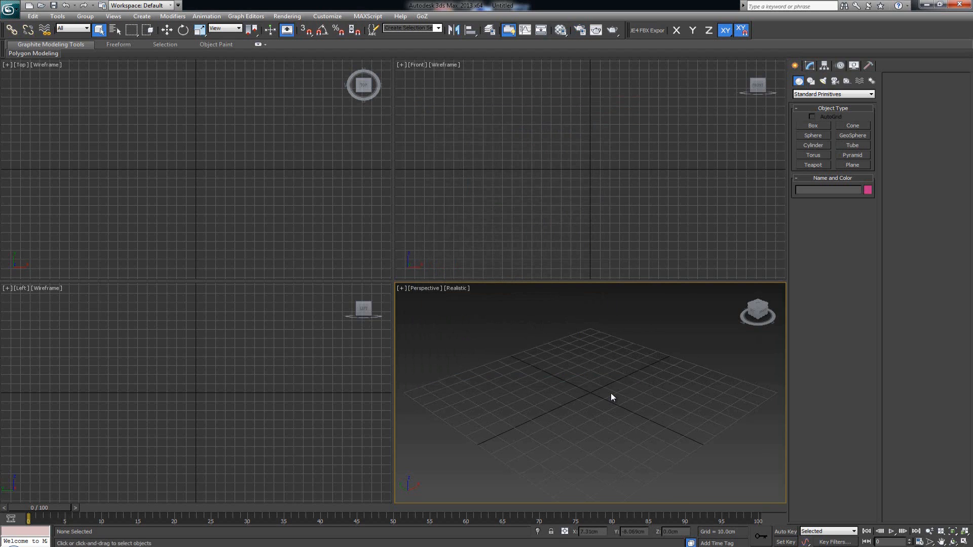